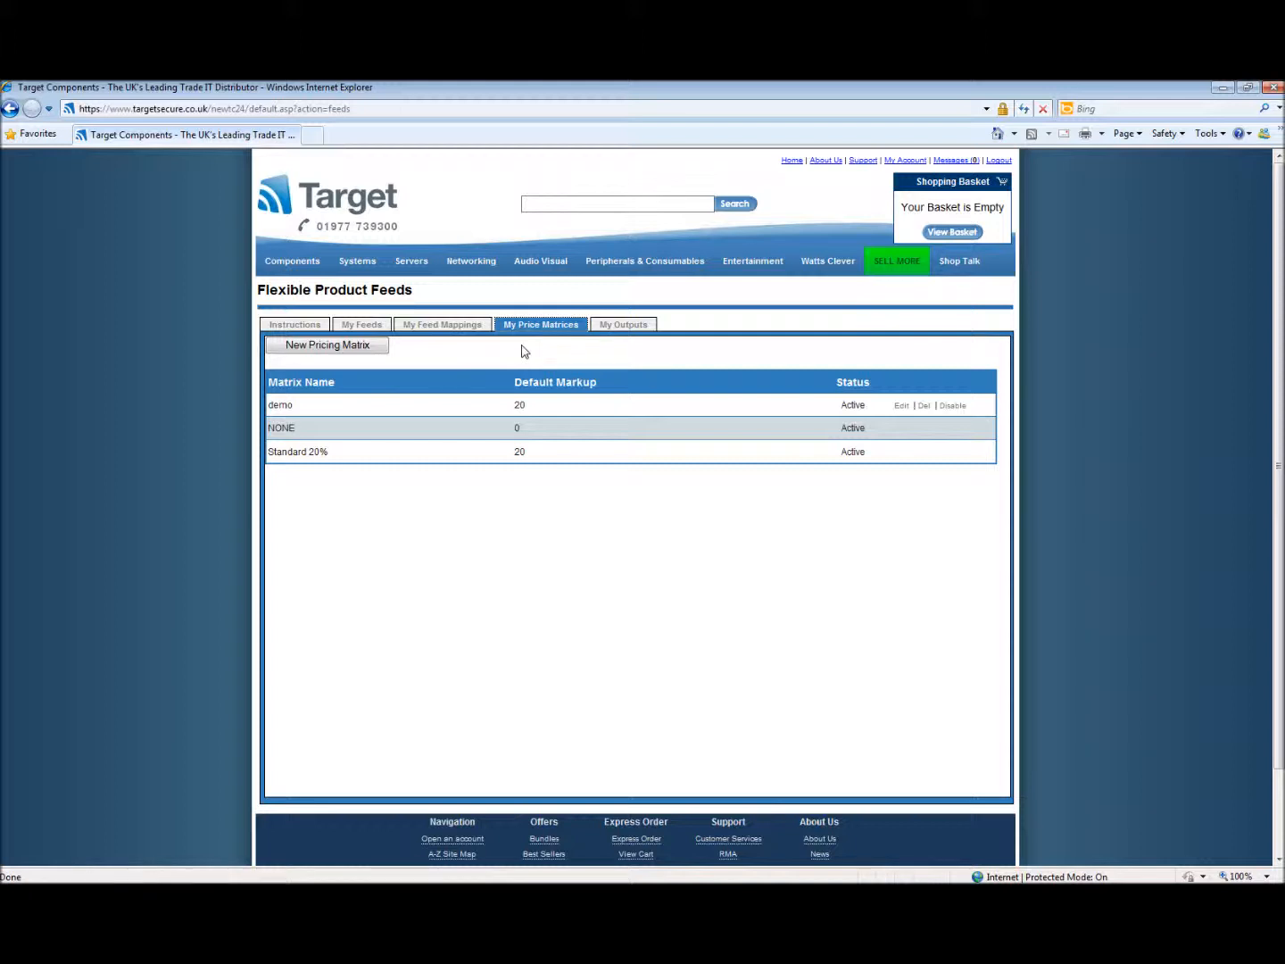
# Step: Show the My Outputs list, which reports no outputs exist yet
pyautogui.click(623, 325)
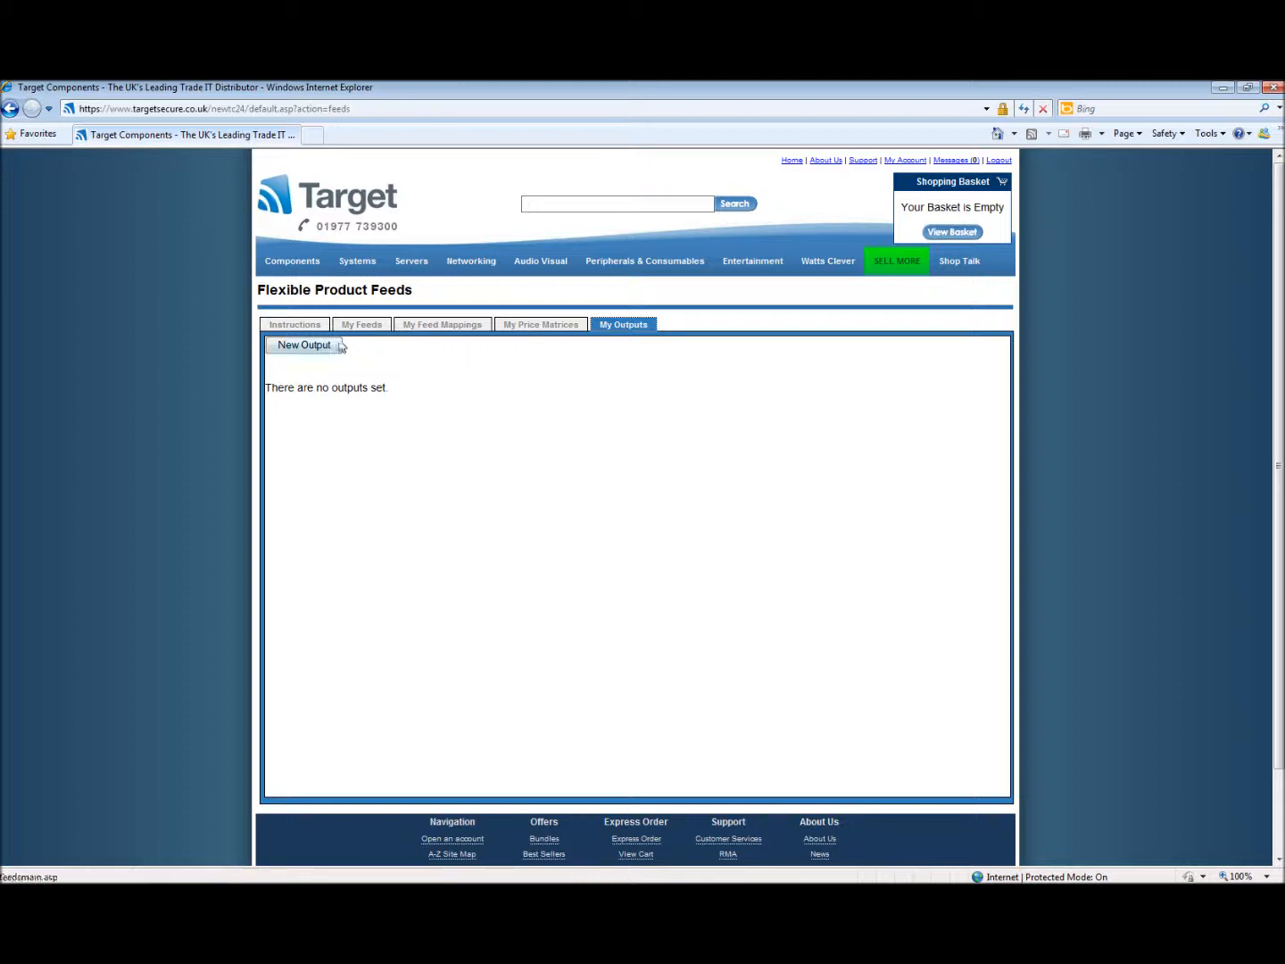
# Step: Start a new output named demo with output file name demo
pyautogui.click(304, 345)
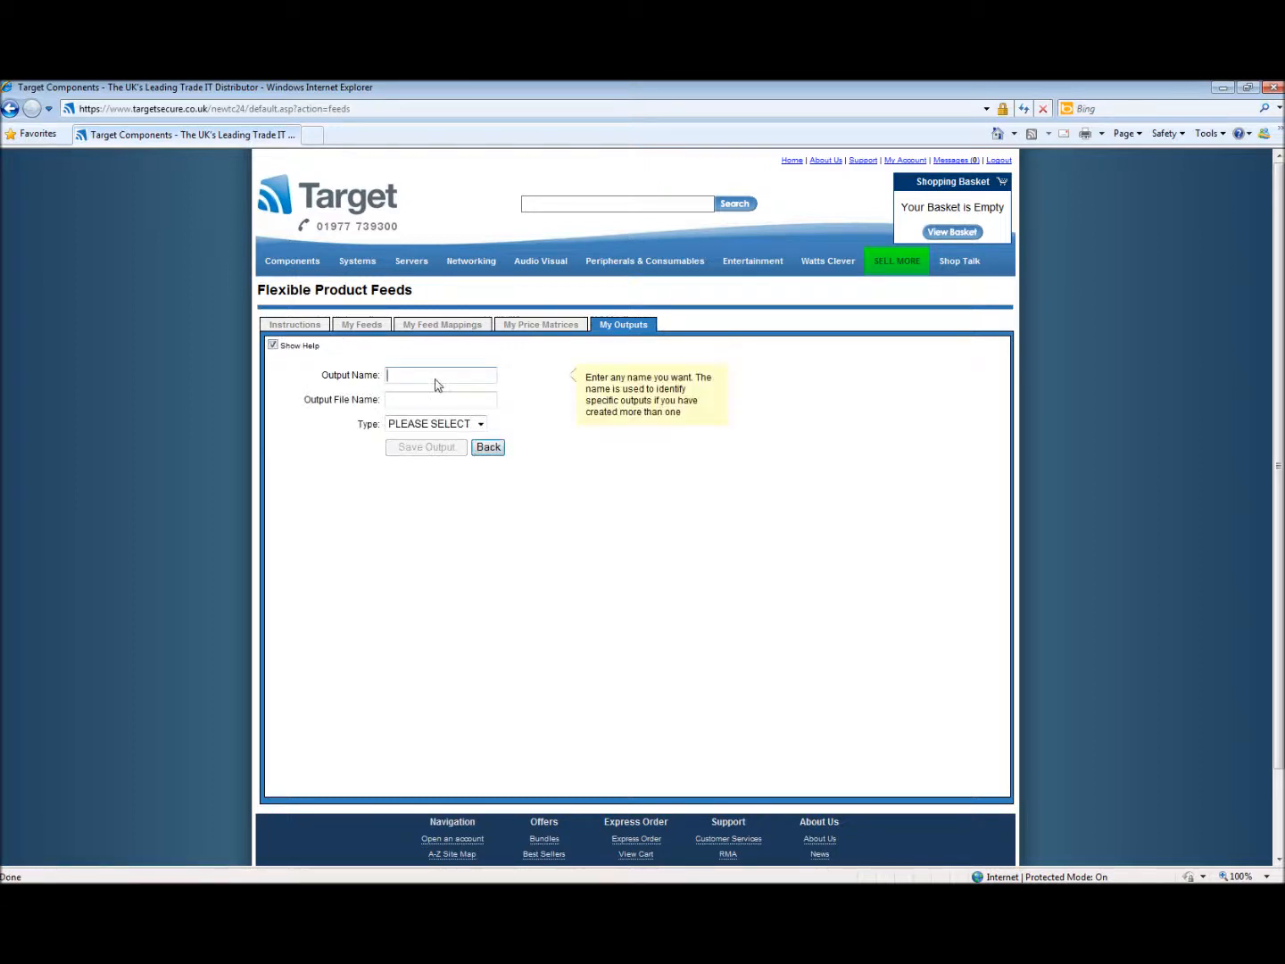
pyautogui.write('demo')
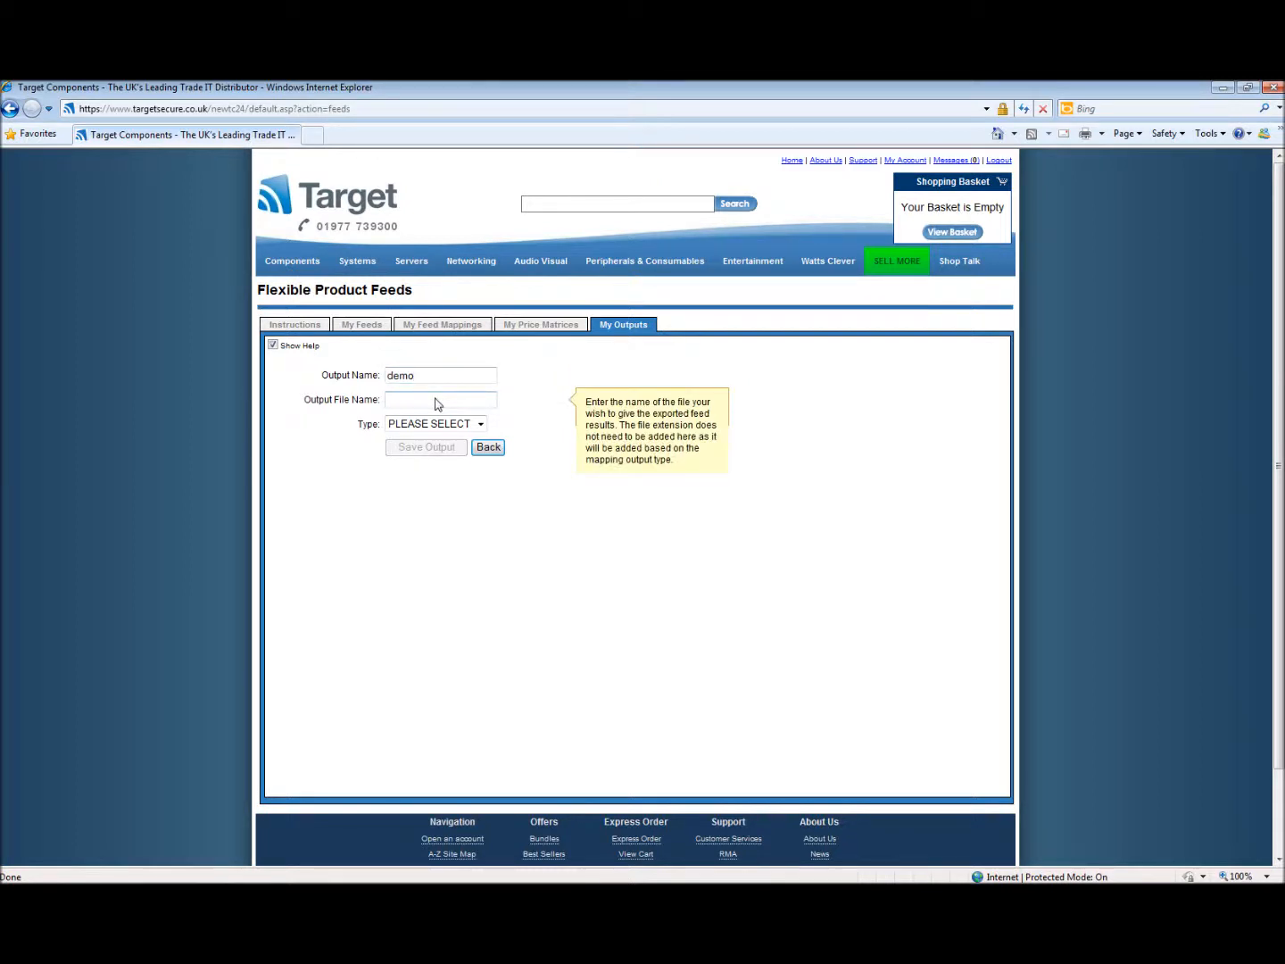
pyautogui.write('demo')
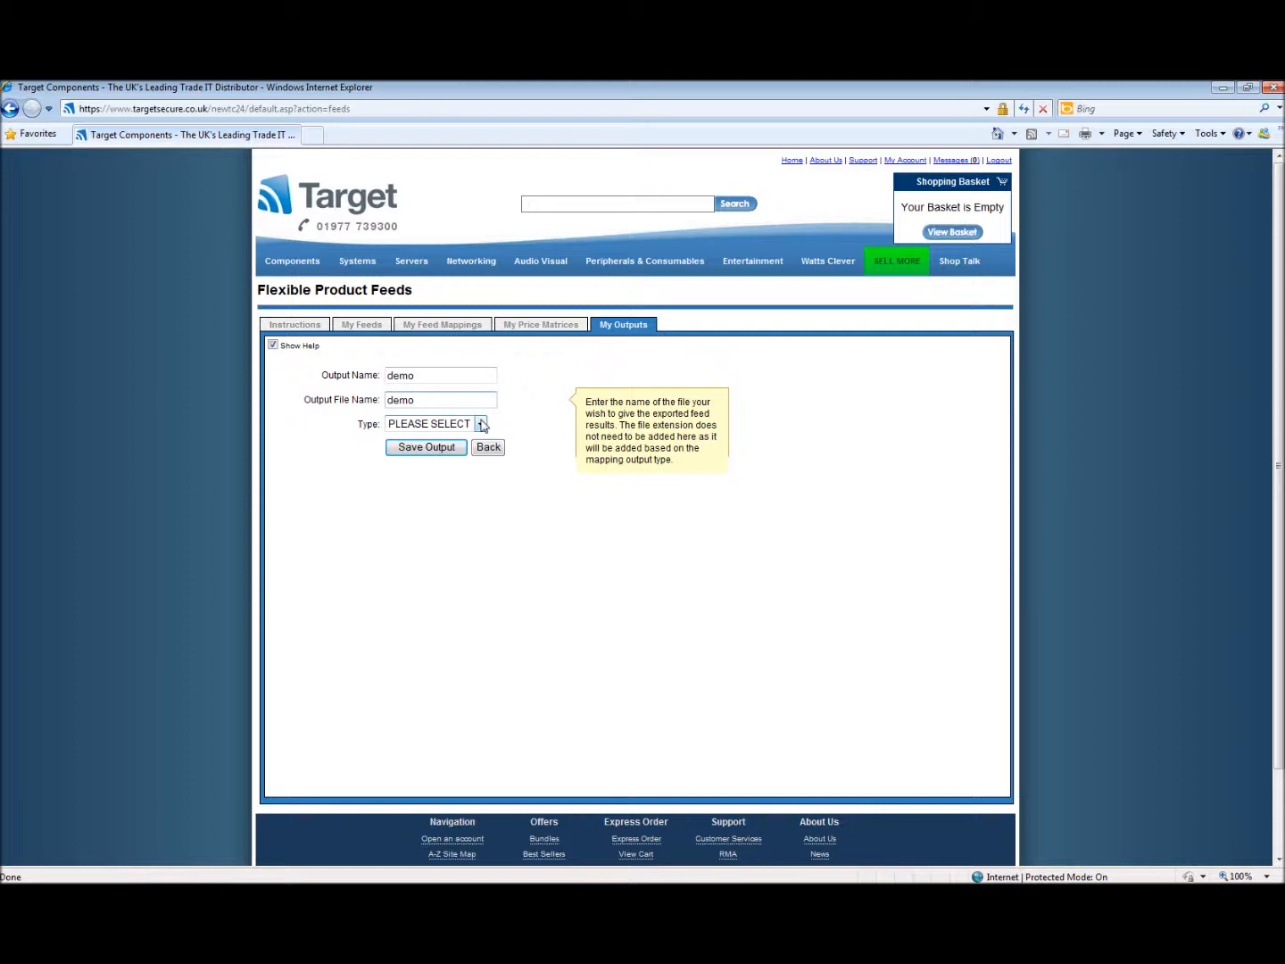
pyautogui.click(482, 423)
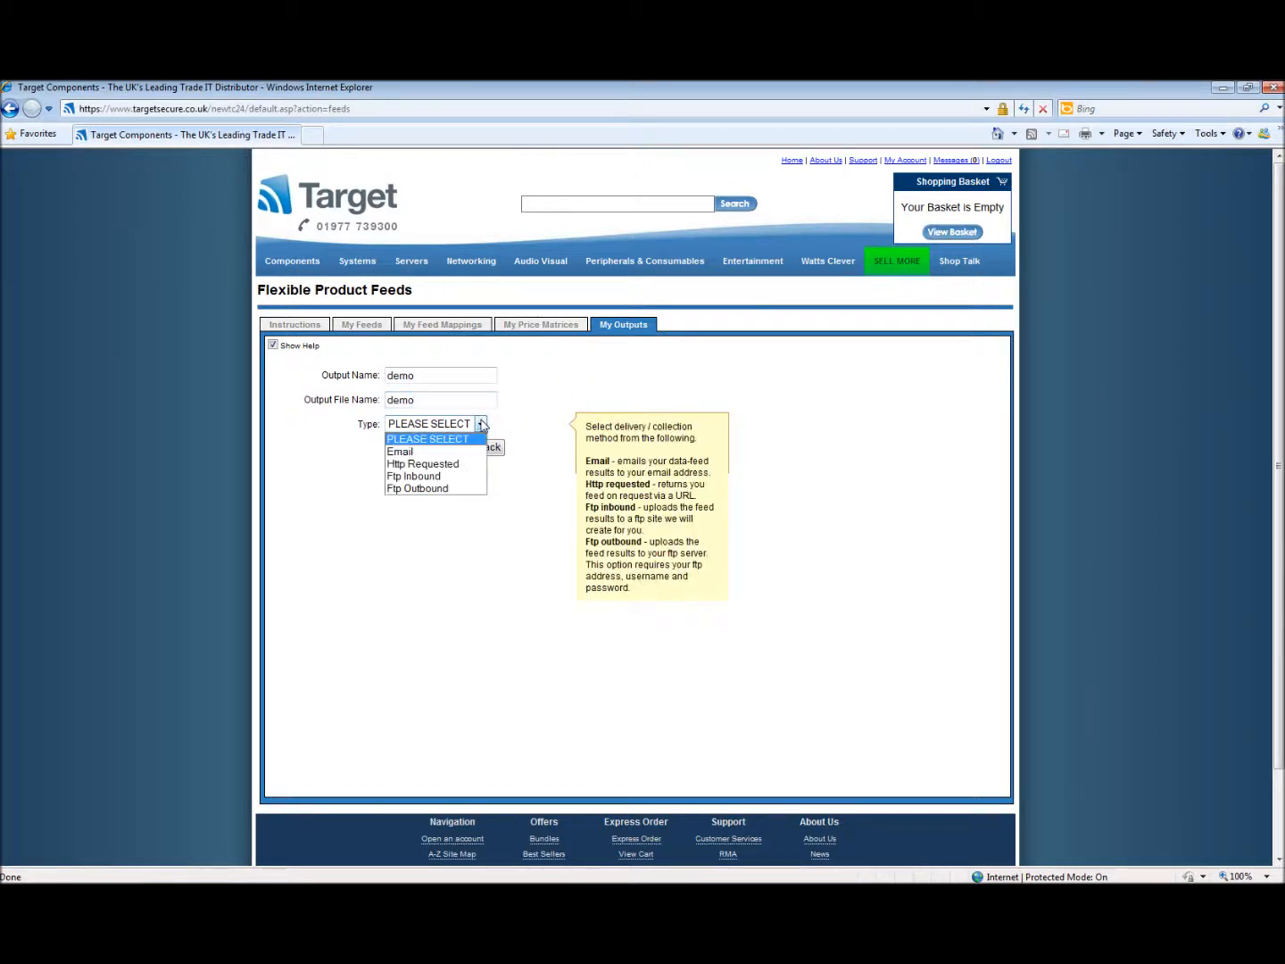
# Step: Try Email and Ftp Outbound, settle on Ftp Inbound delivery, and save the demo output
pyautogui.click(399, 450)
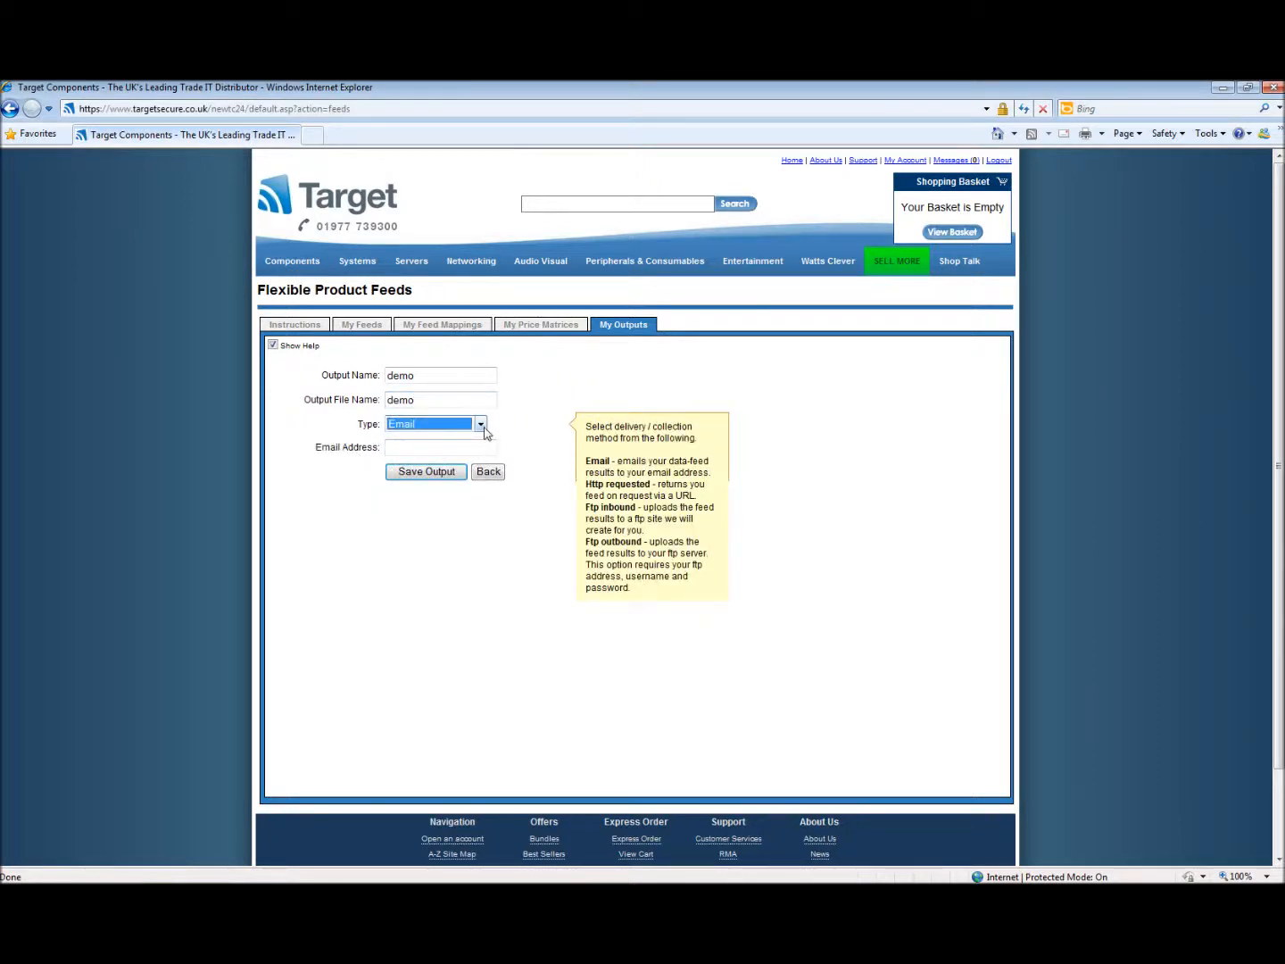
pyautogui.click(480, 423)
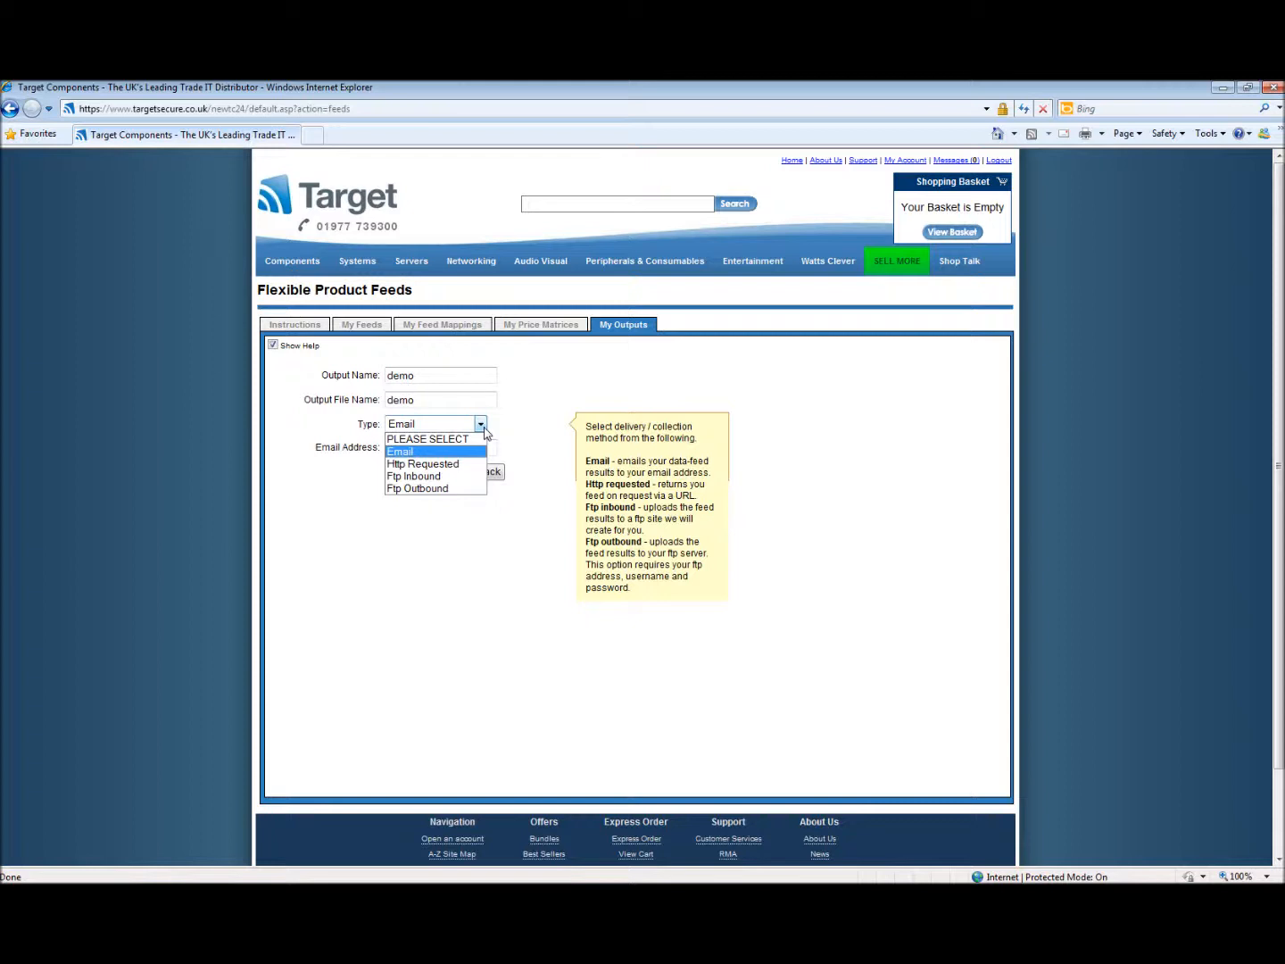
pyautogui.moveTo(414, 475)
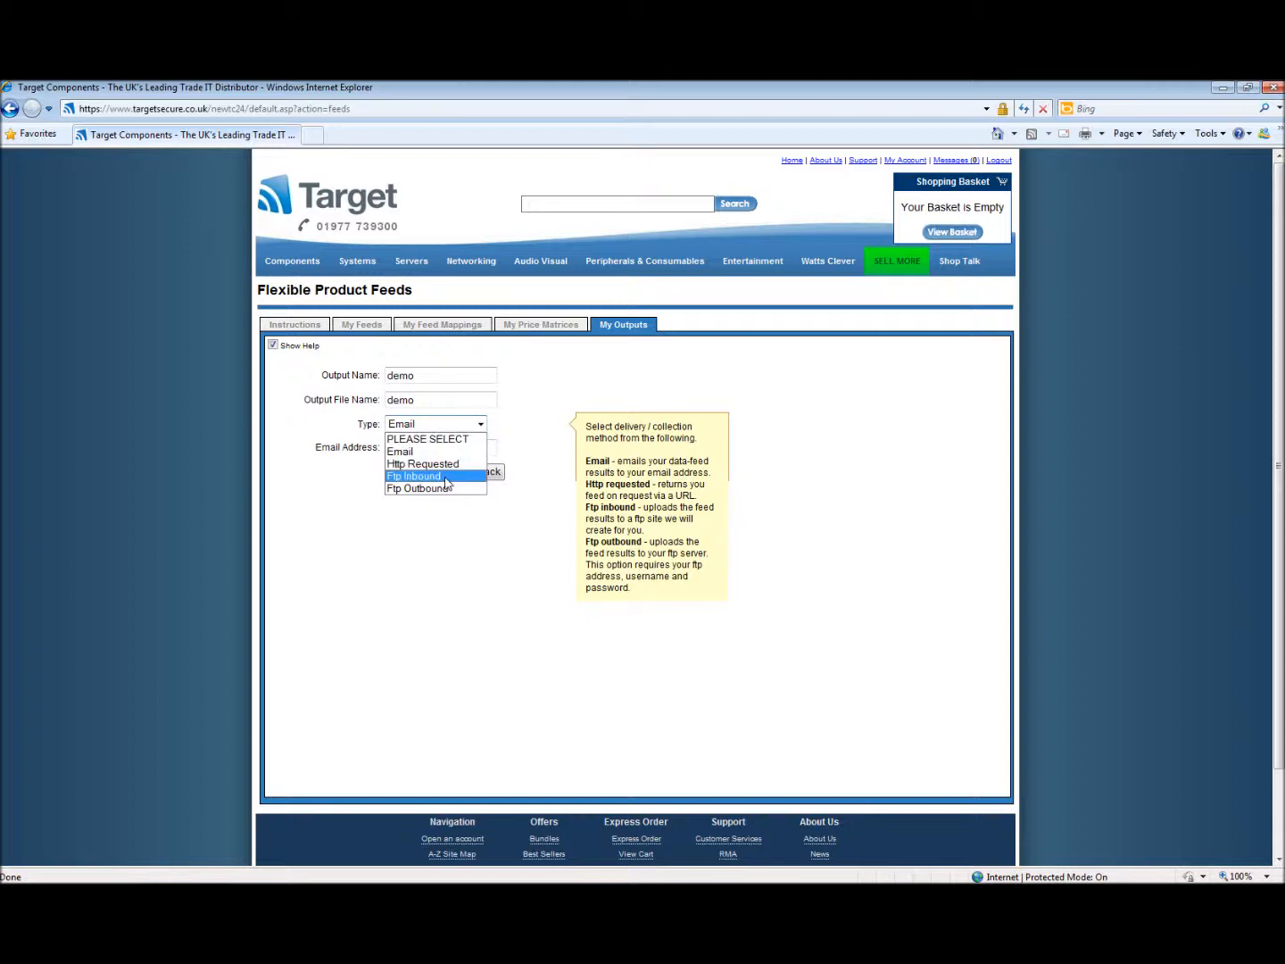
pyautogui.click(415, 474)
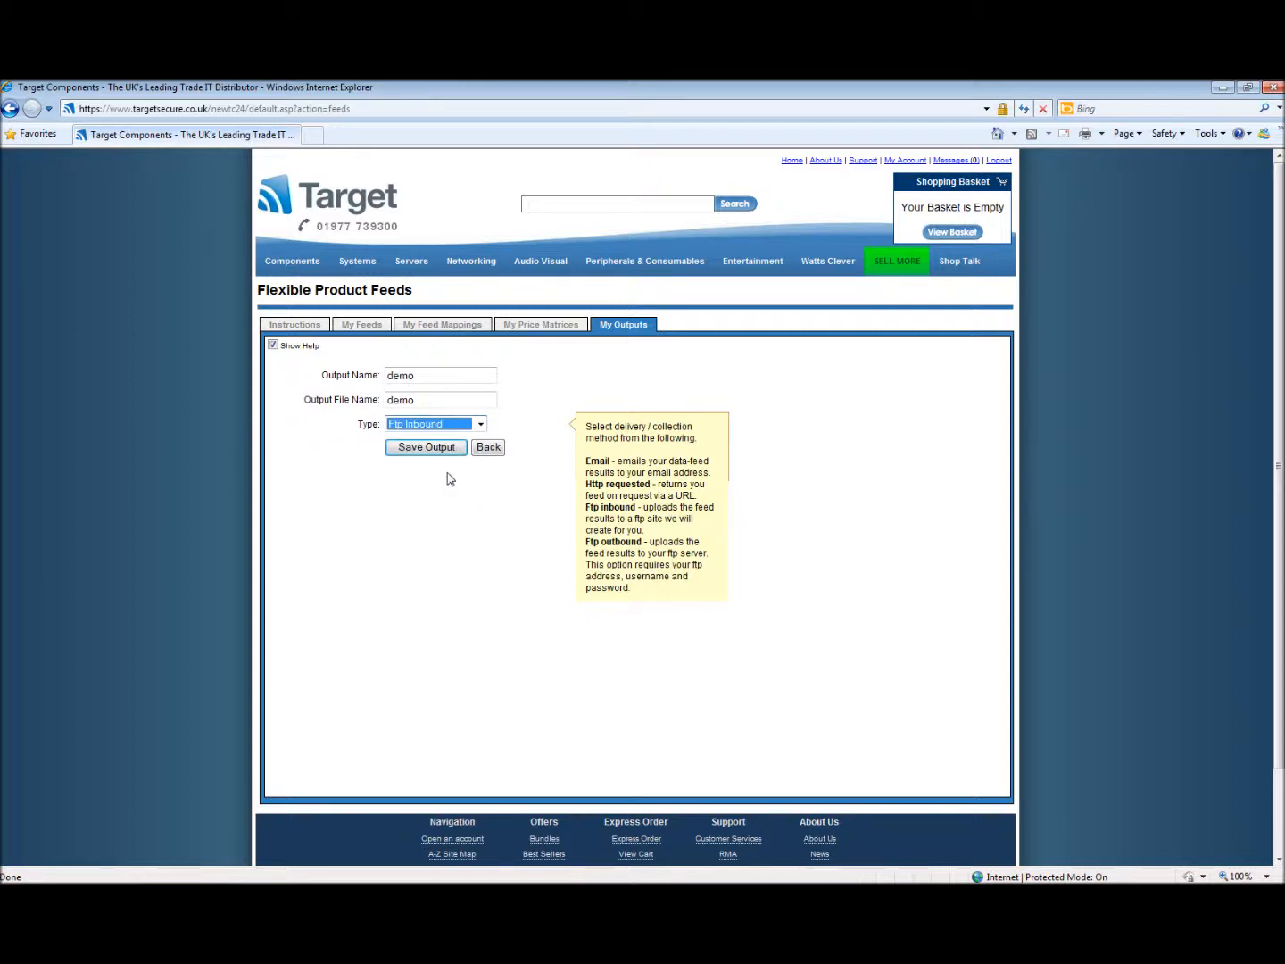
pyautogui.click(435, 423)
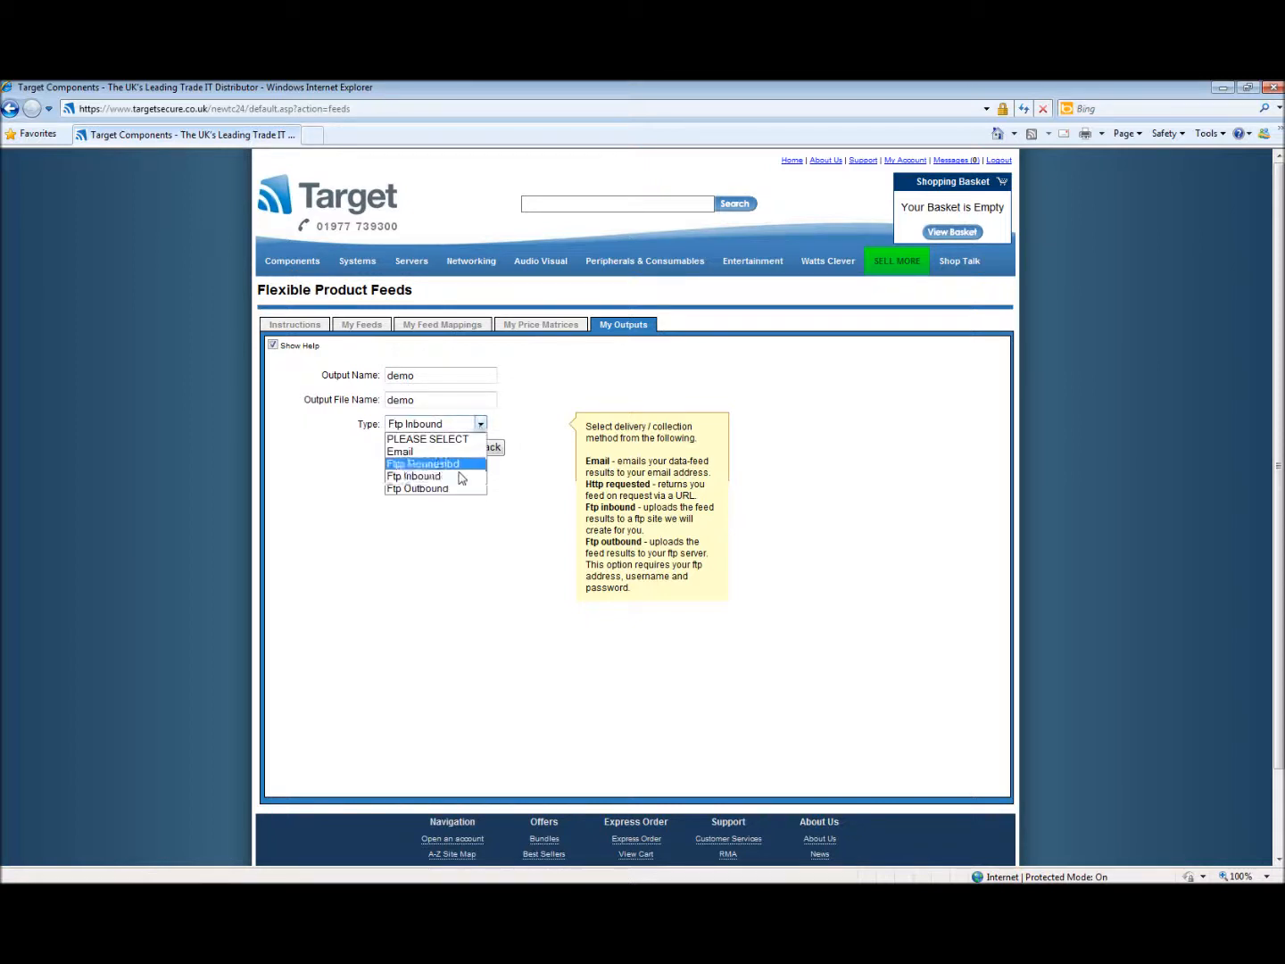
pyautogui.click(417, 489)
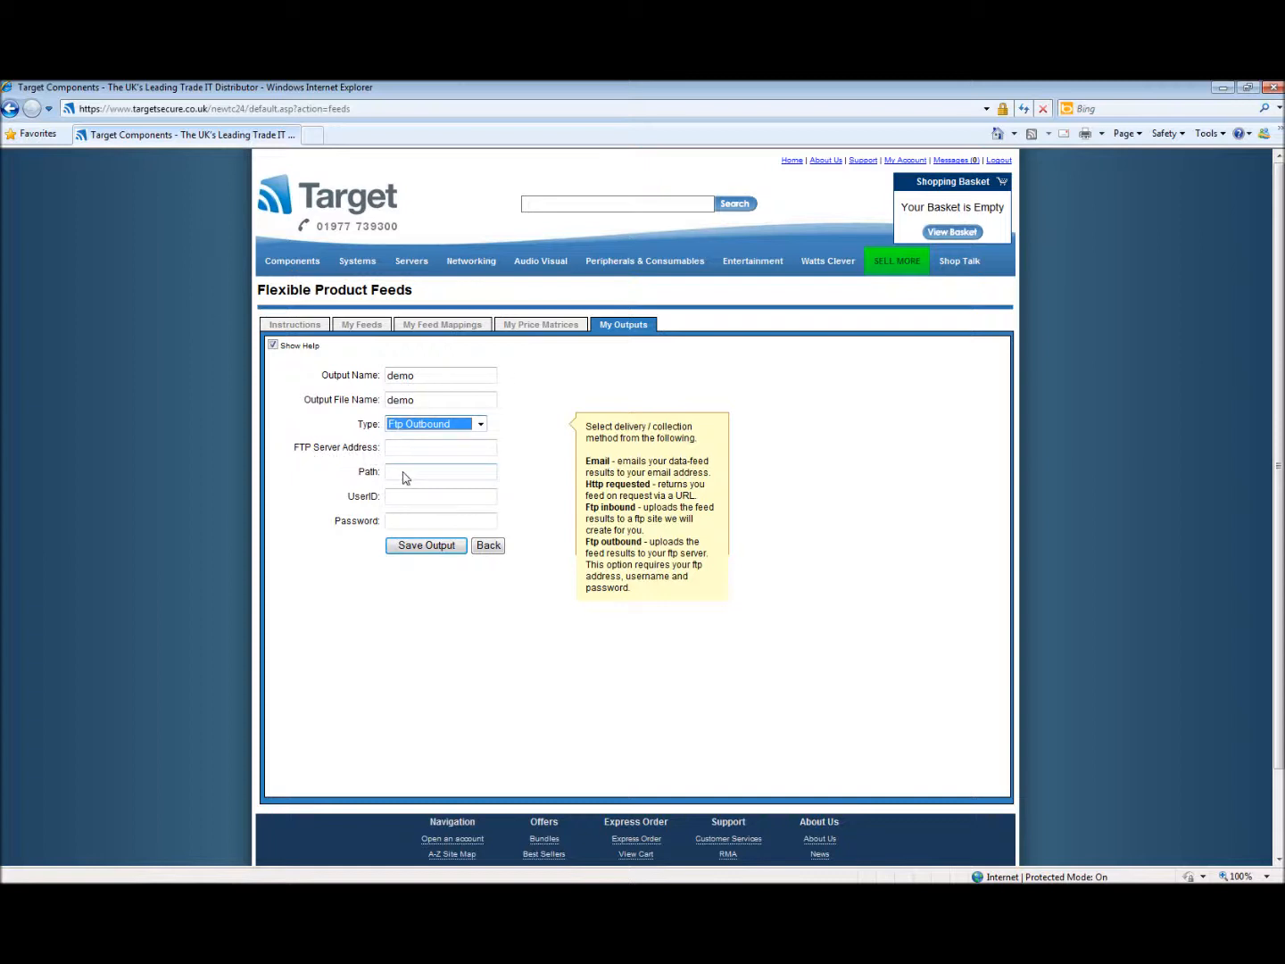
pyautogui.moveTo(418, 522)
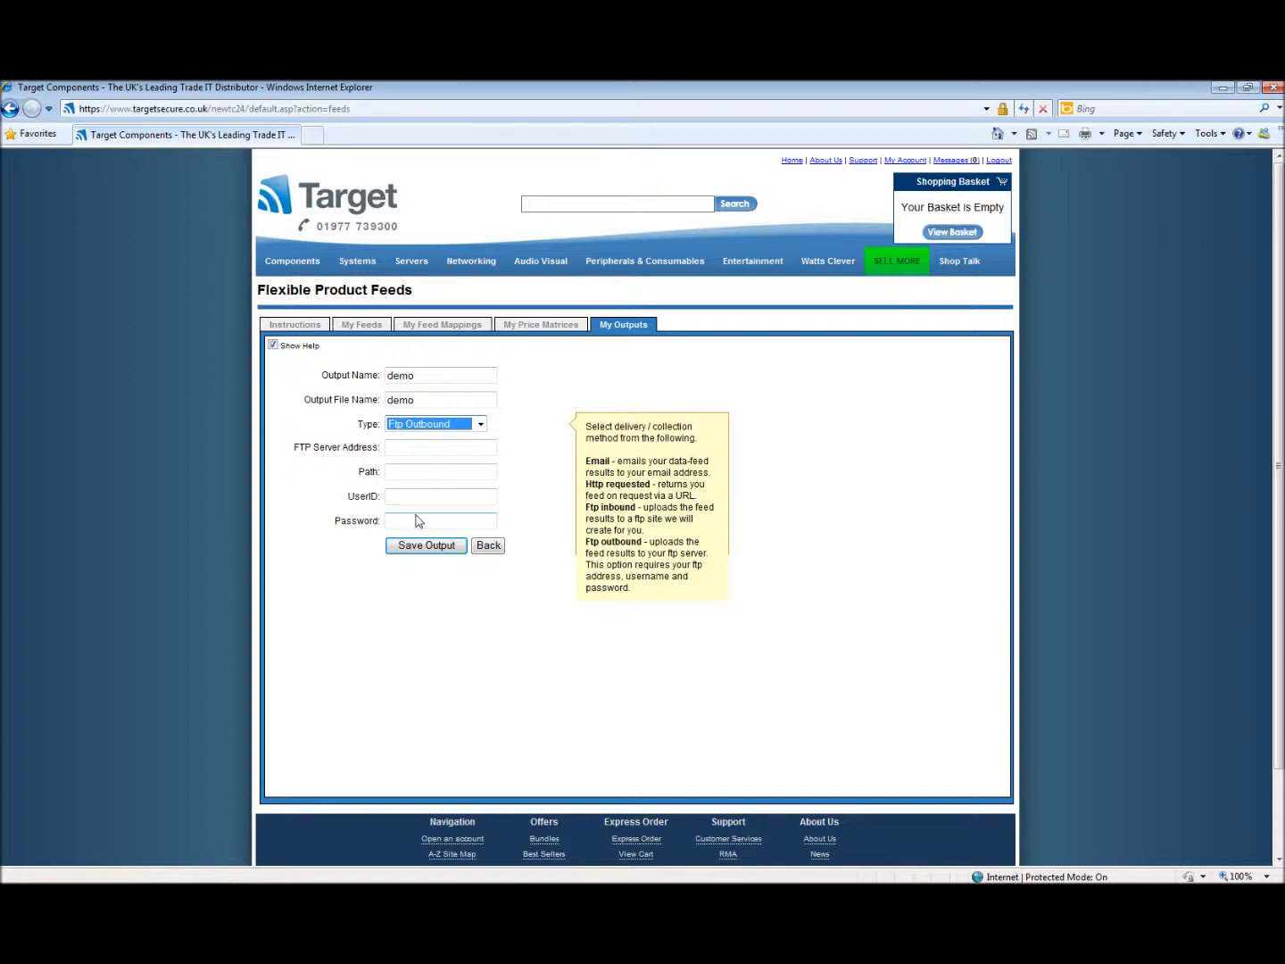
pyautogui.click(481, 423)
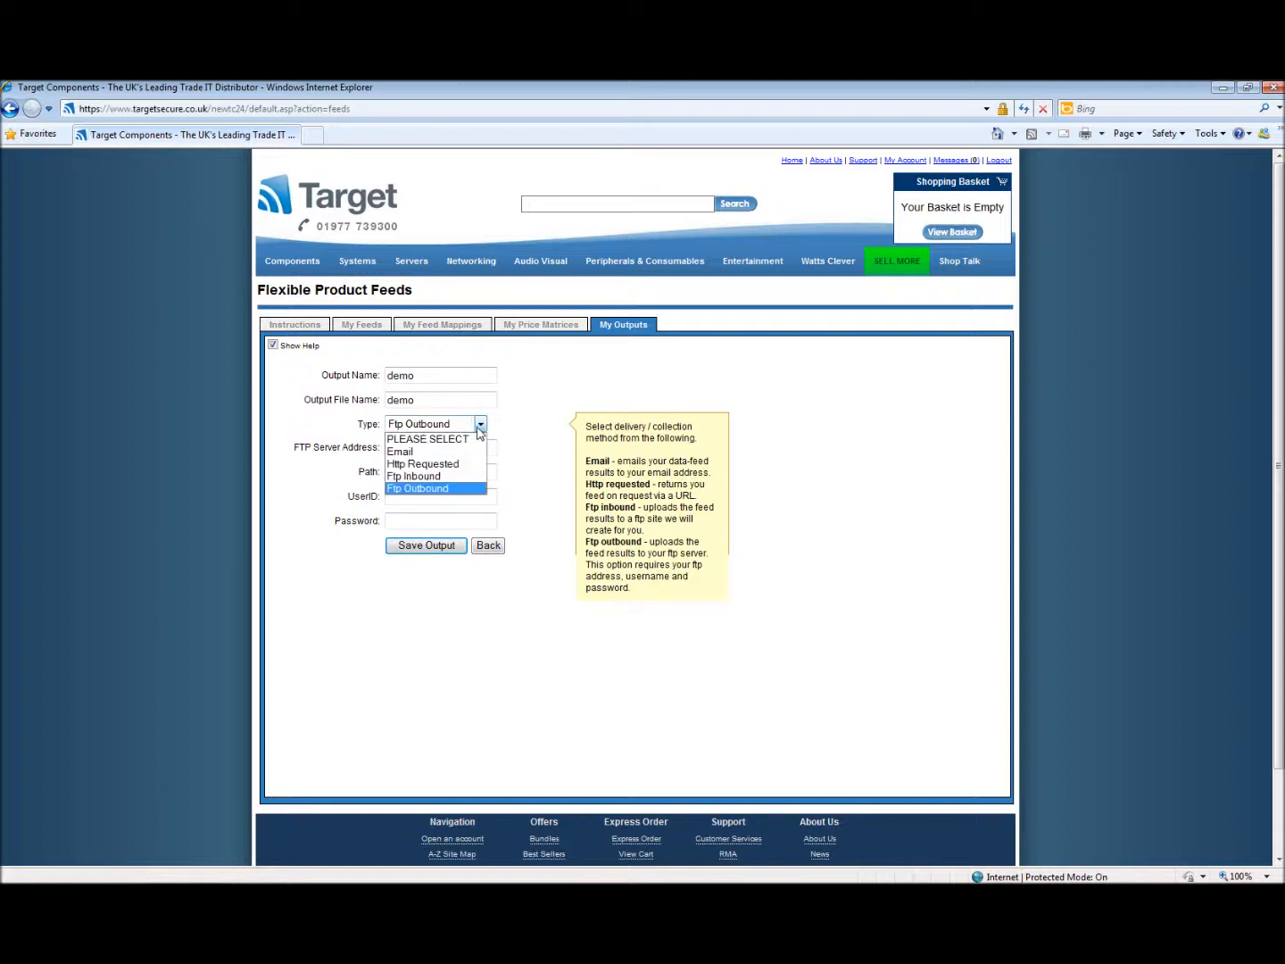
pyautogui.click(436, 475)
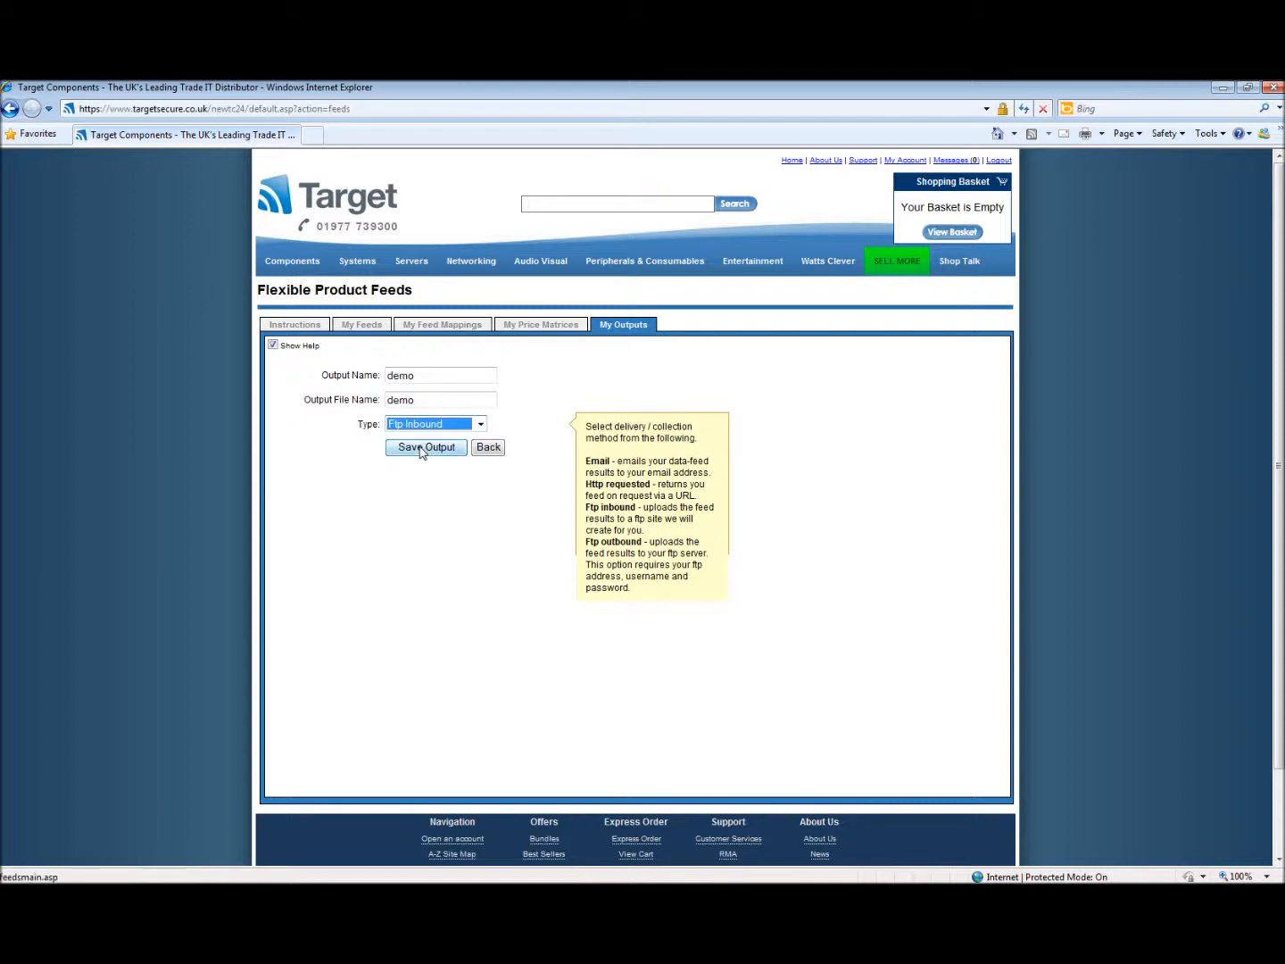
pyautogui.click(425, 446)
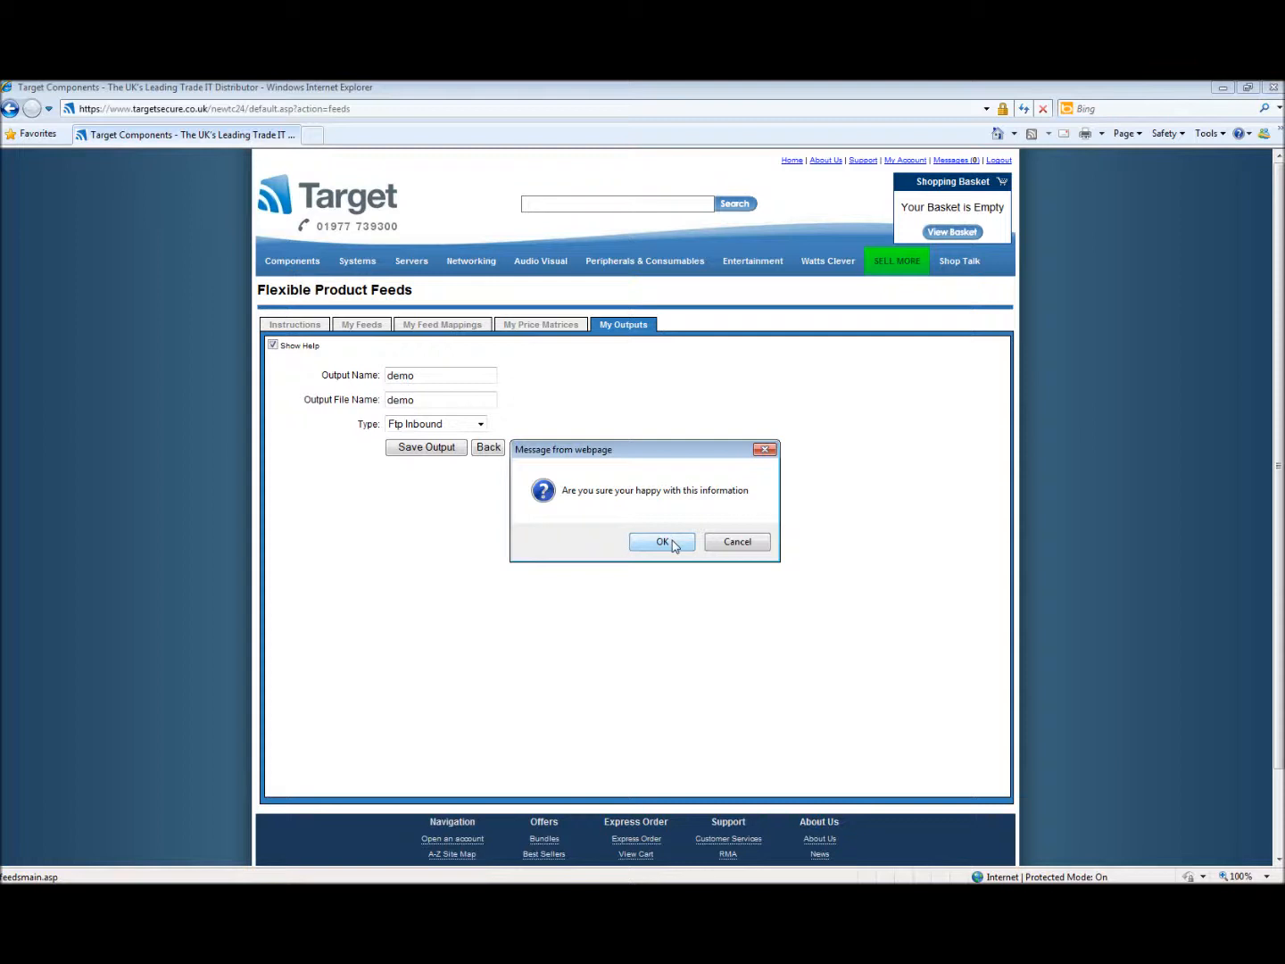
# Step: Confirm the save so demo is listed as active FTPIN, then show My Feeds
pyautogui.click(660, 543)
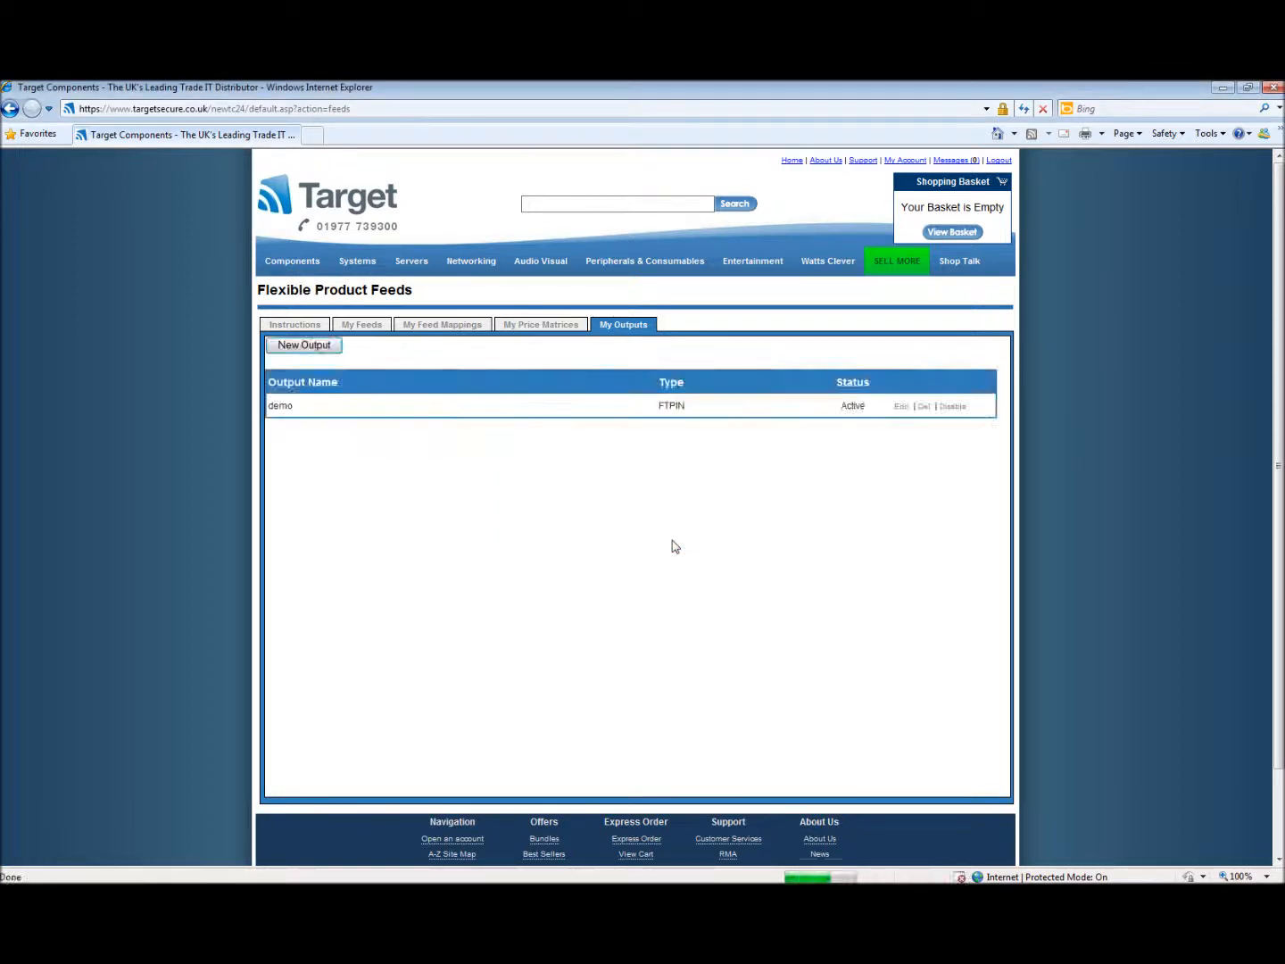
pyautogui.moveTo(280, 405)
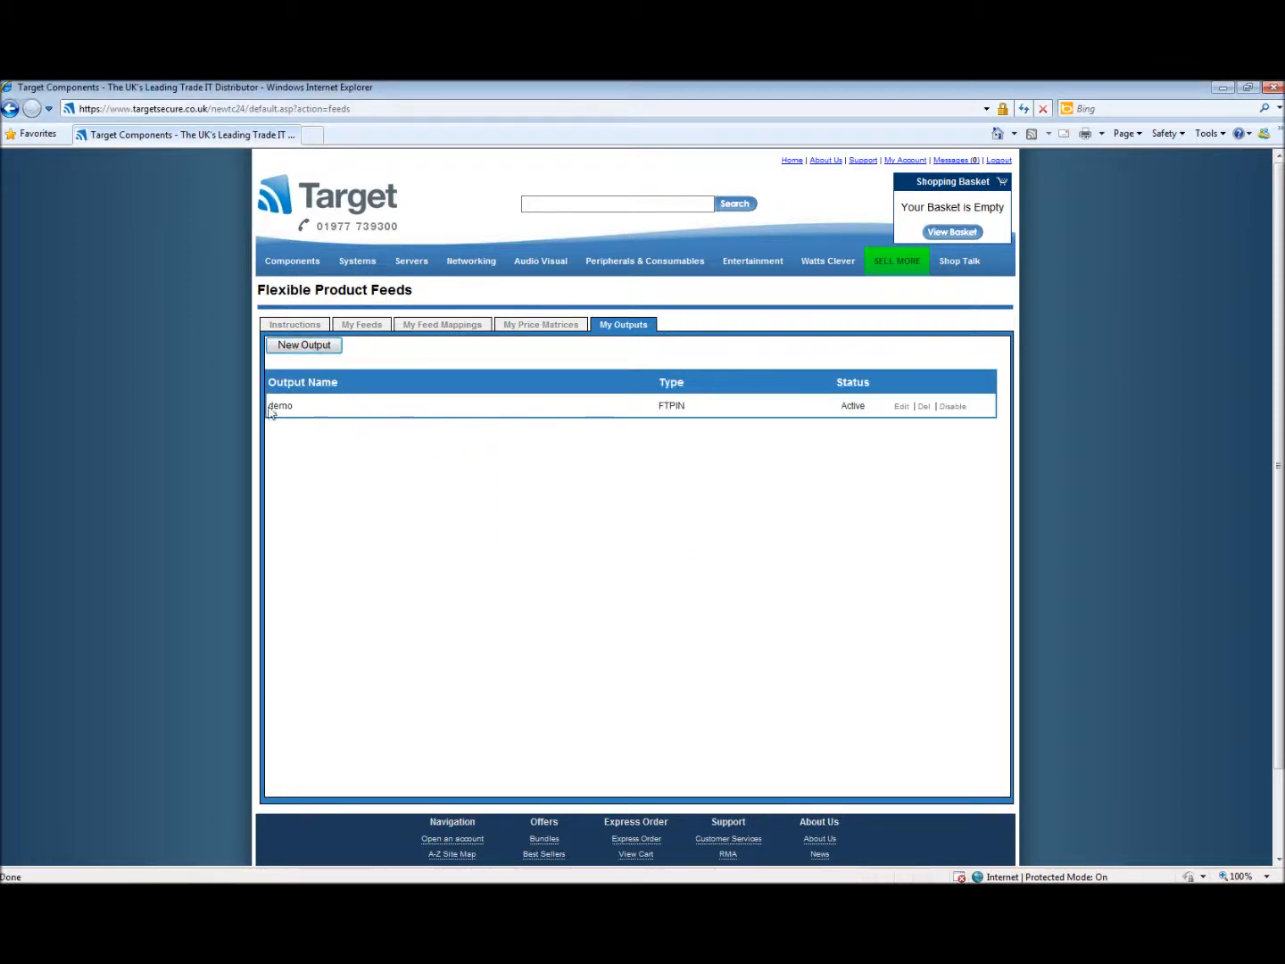
pyautogui.moveTo(964, 425)
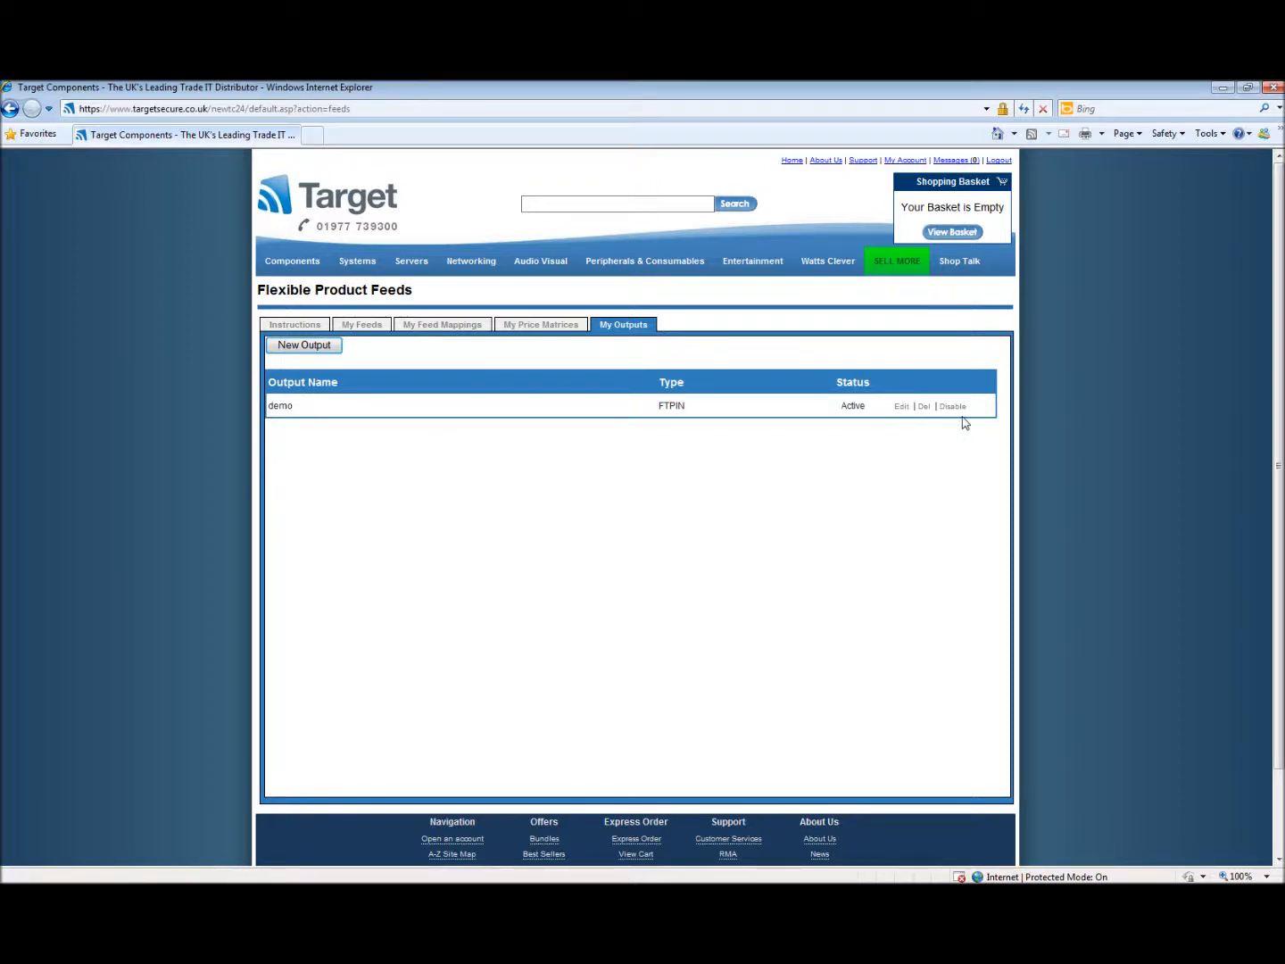
pyautogui.moveTo(321, 366)
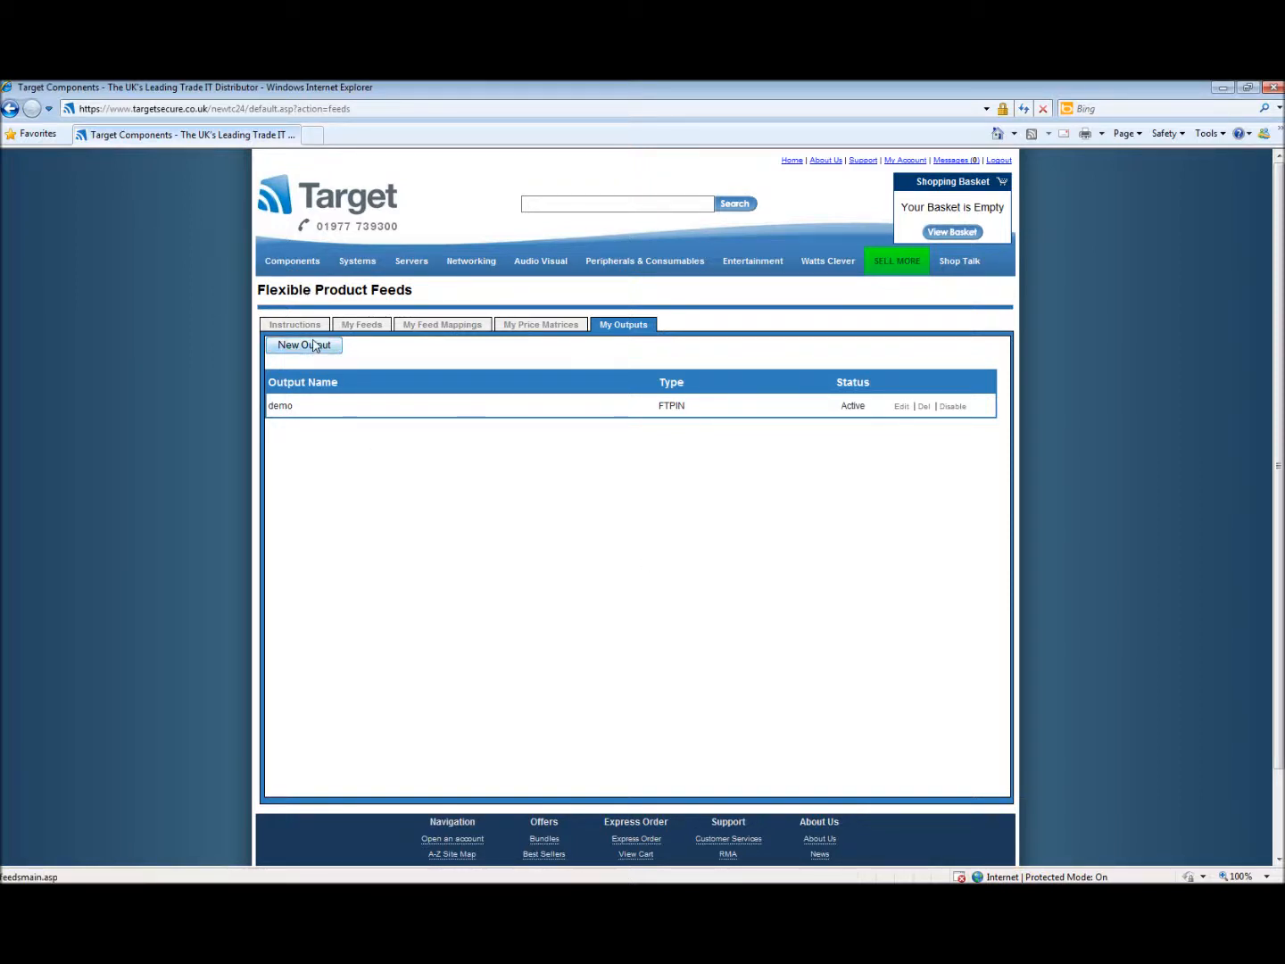
pyautogui.click(360, 324)
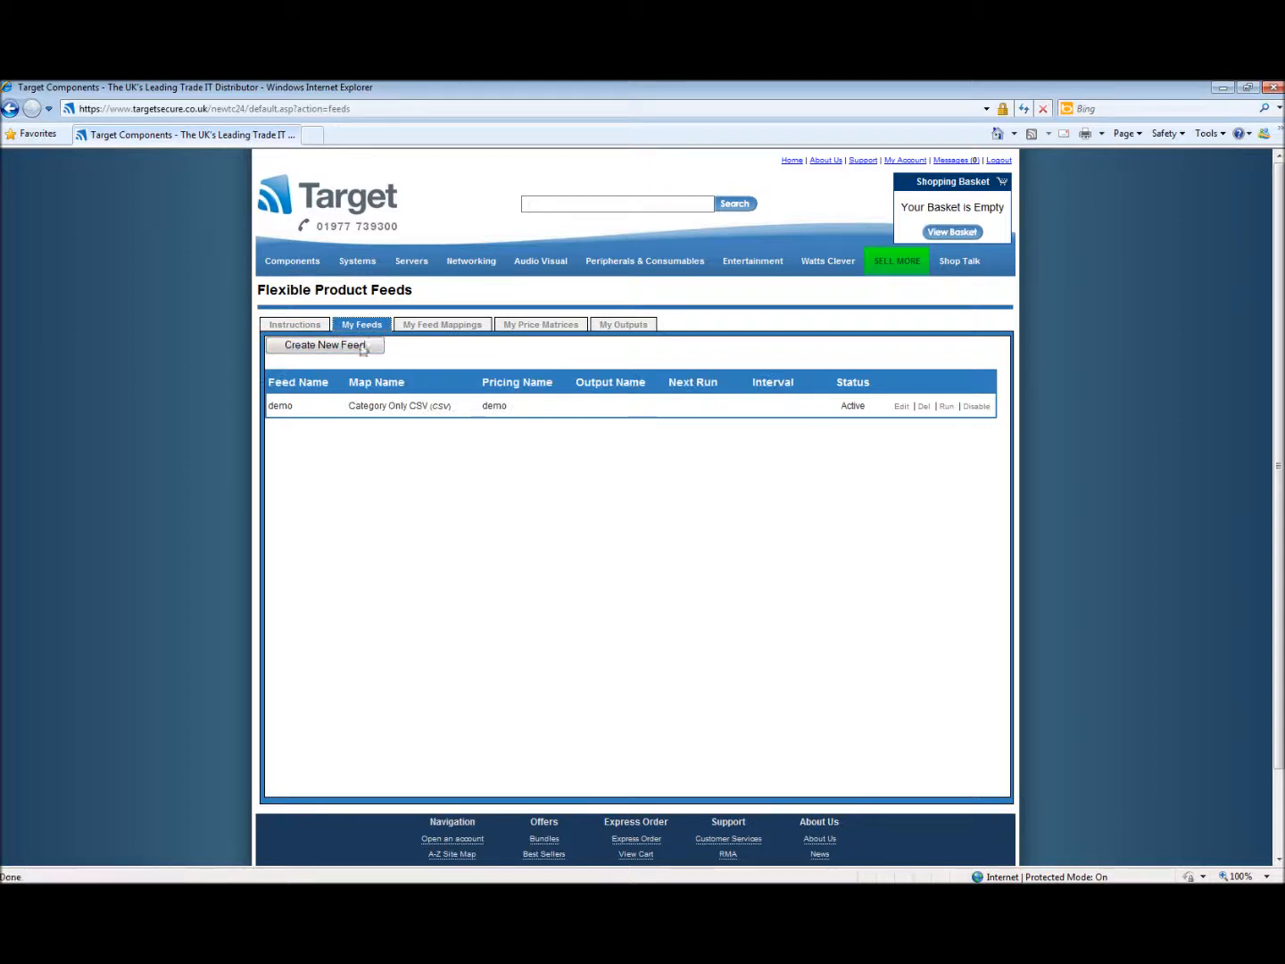
pyautogui.moveTo(807, 421)
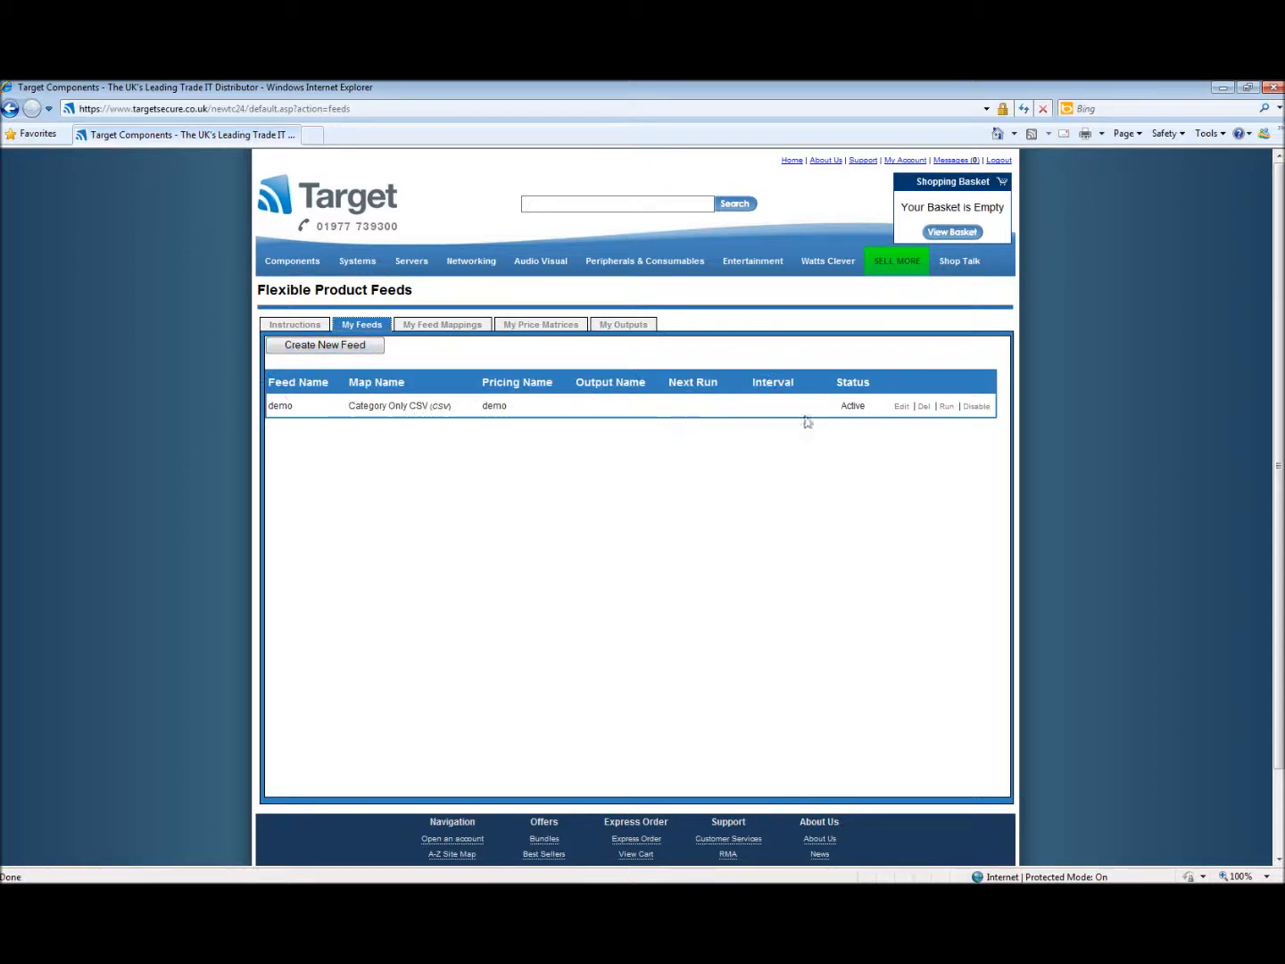
pyautogui.moveTo(901, 407)
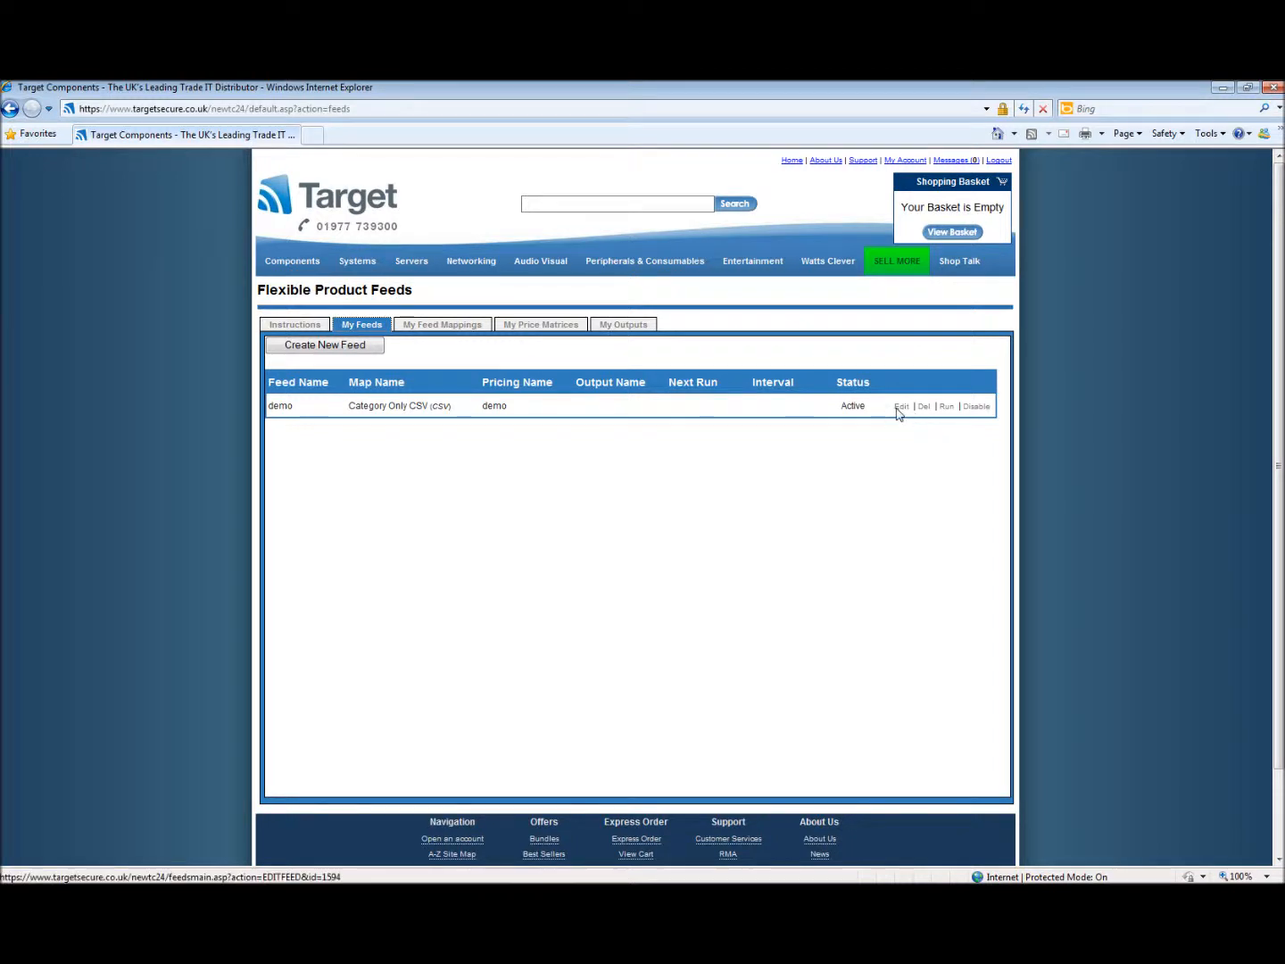
# Step: Edit the demo feed from the My Feeds list
pyautogui.click(902, 407)
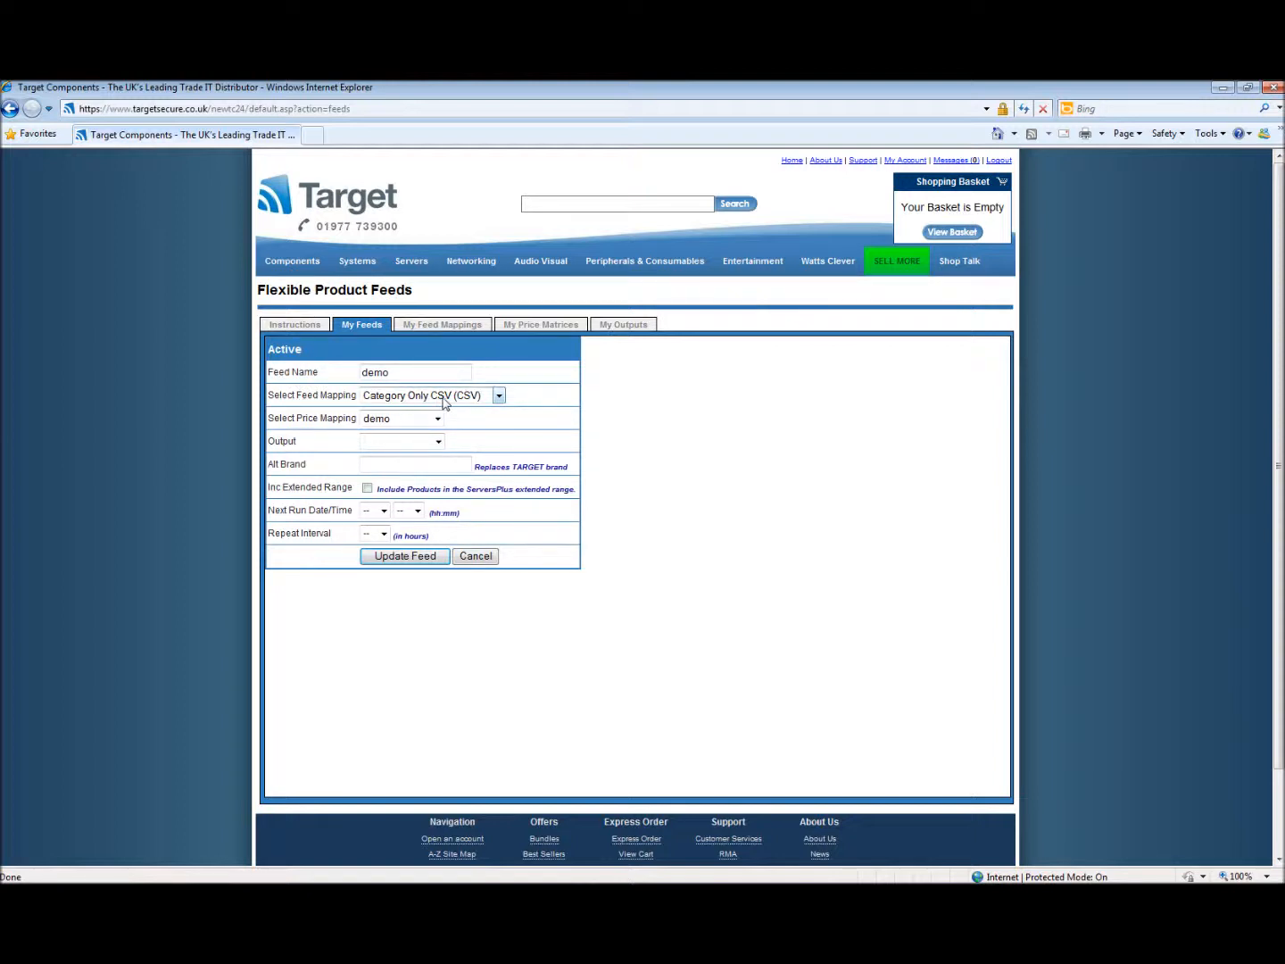
pyautogui.moveTo(346, 432)
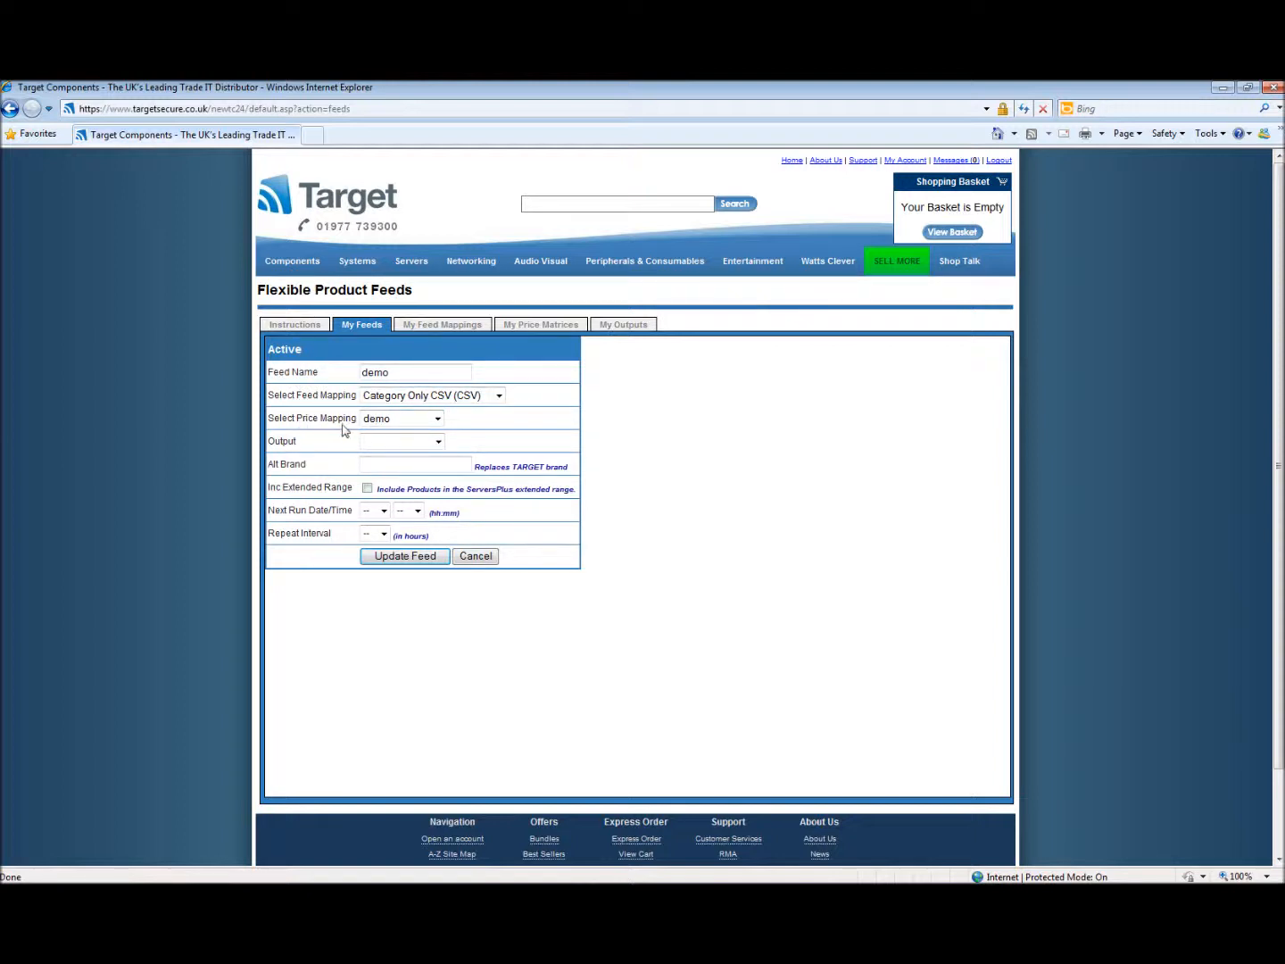
pyautogui.moveTo(278, 446)
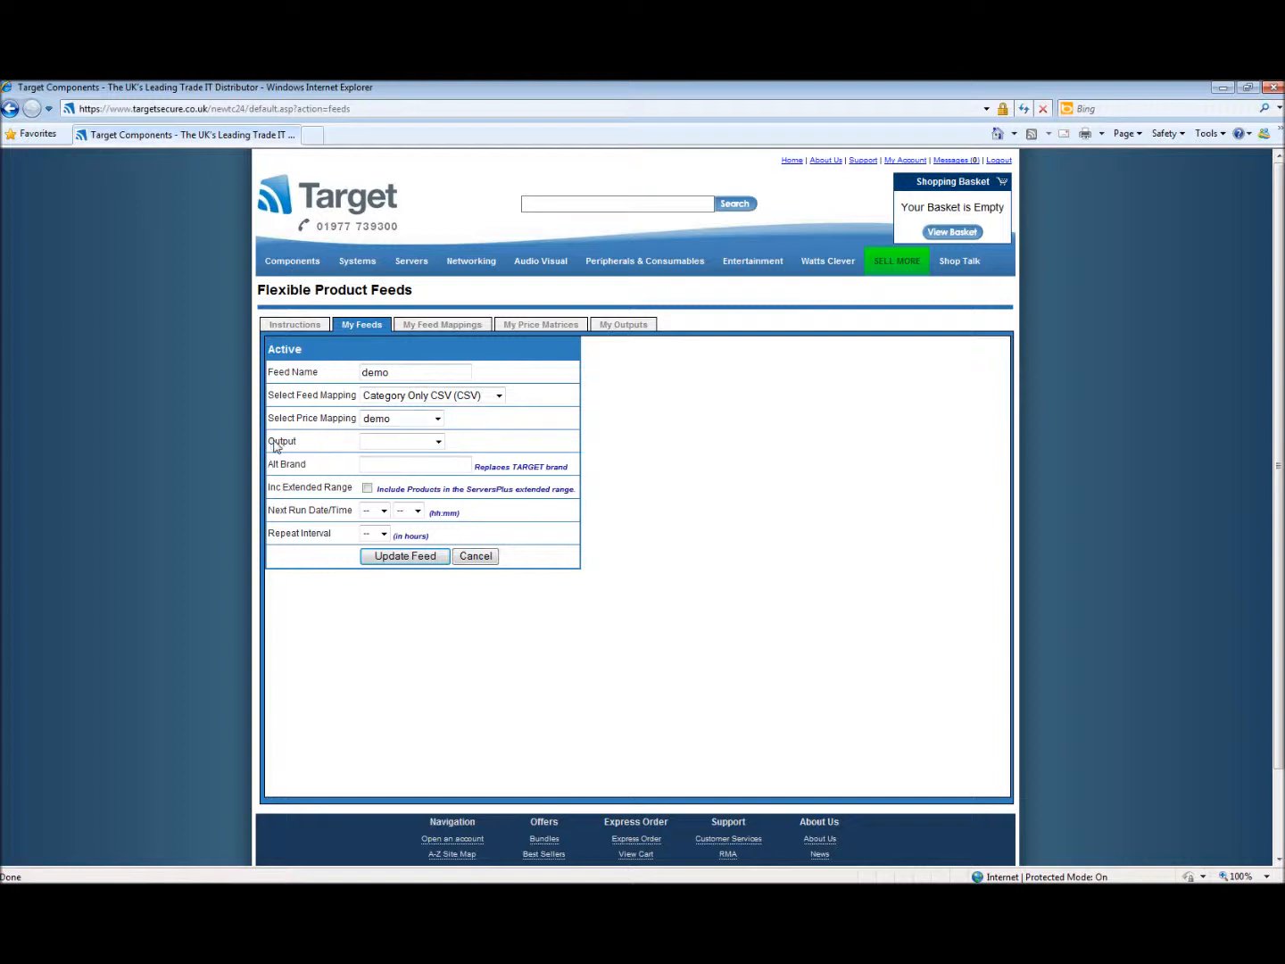
# Step: Set the demo feed's output to demo (FTPIN), alt brand demo, and include extended range
pyautogui.click(400, 439)
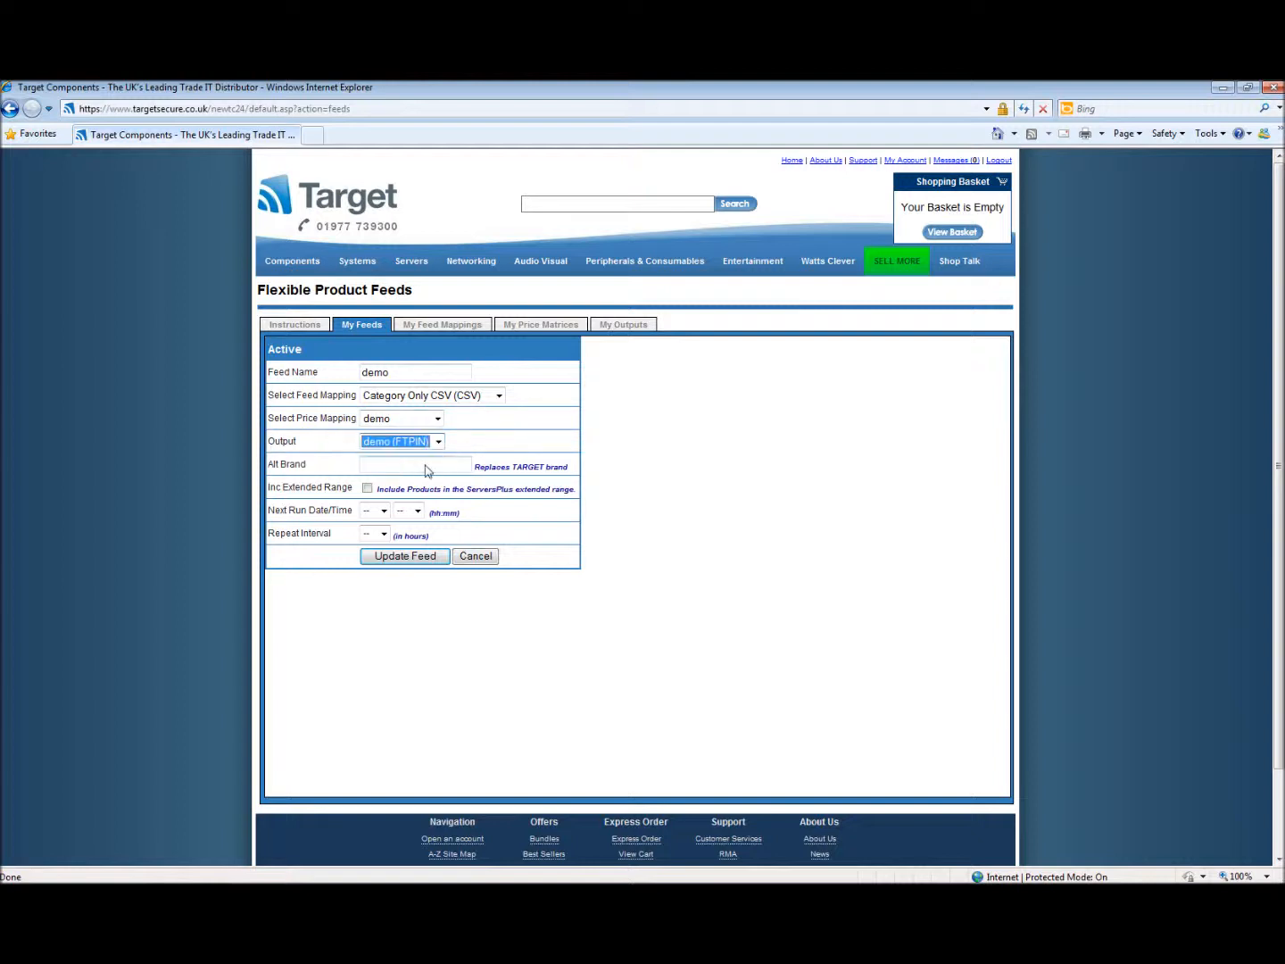
pyautogui.moveTo(379, 472)
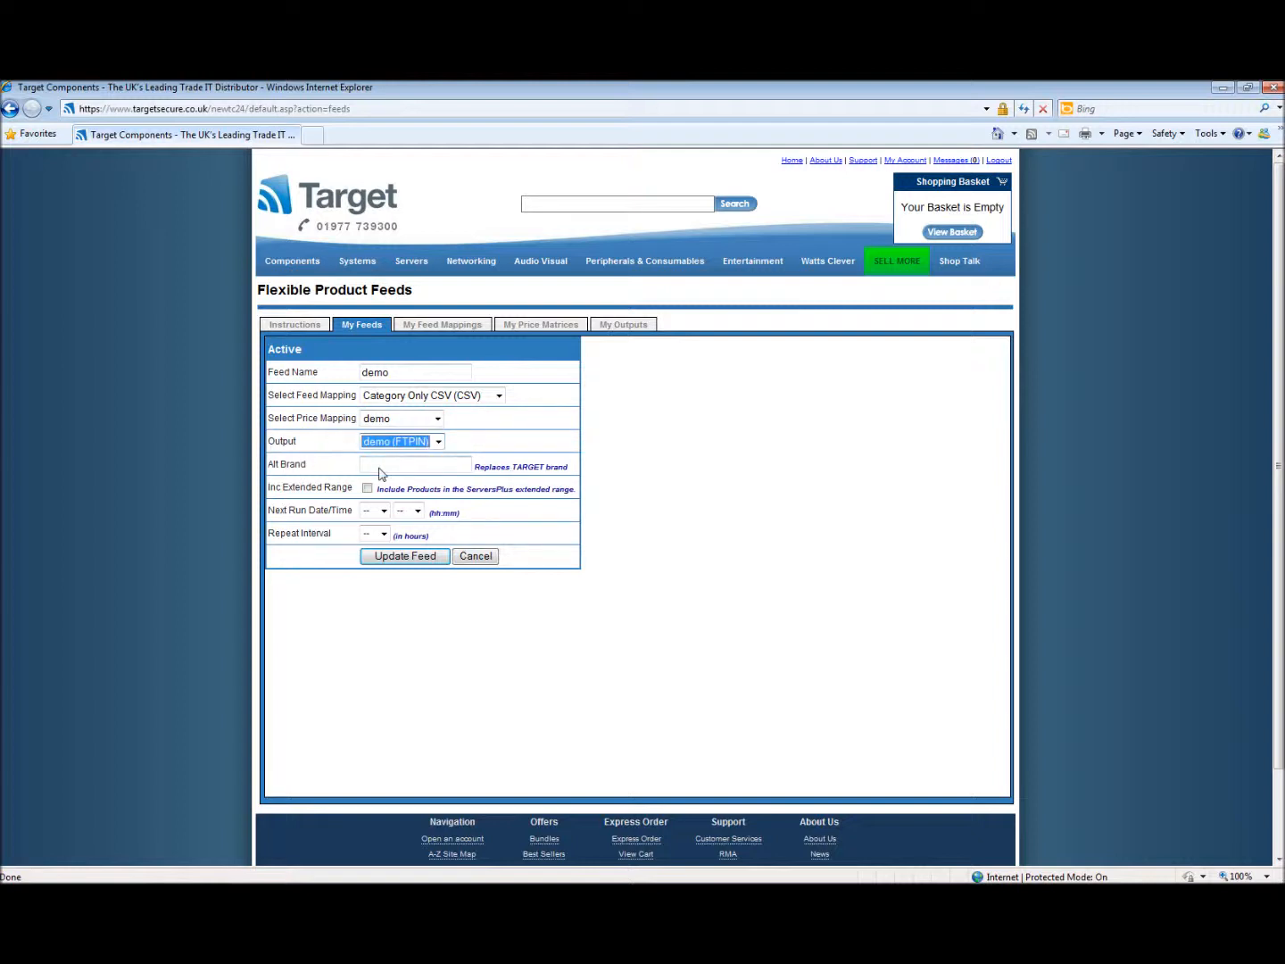
pyautogui.click(414, 464)
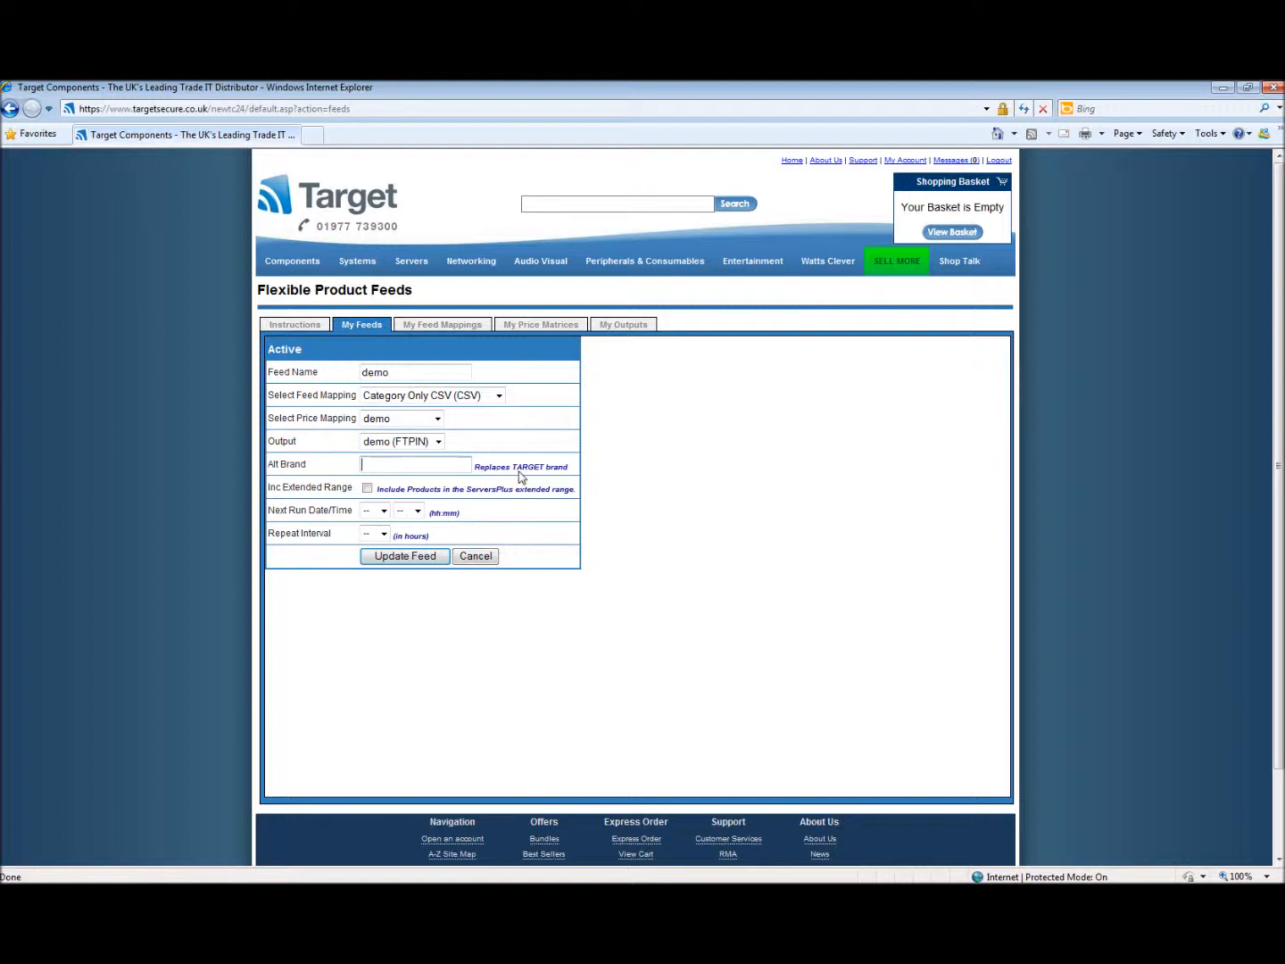
pyautogui.moveTo(564, 471)
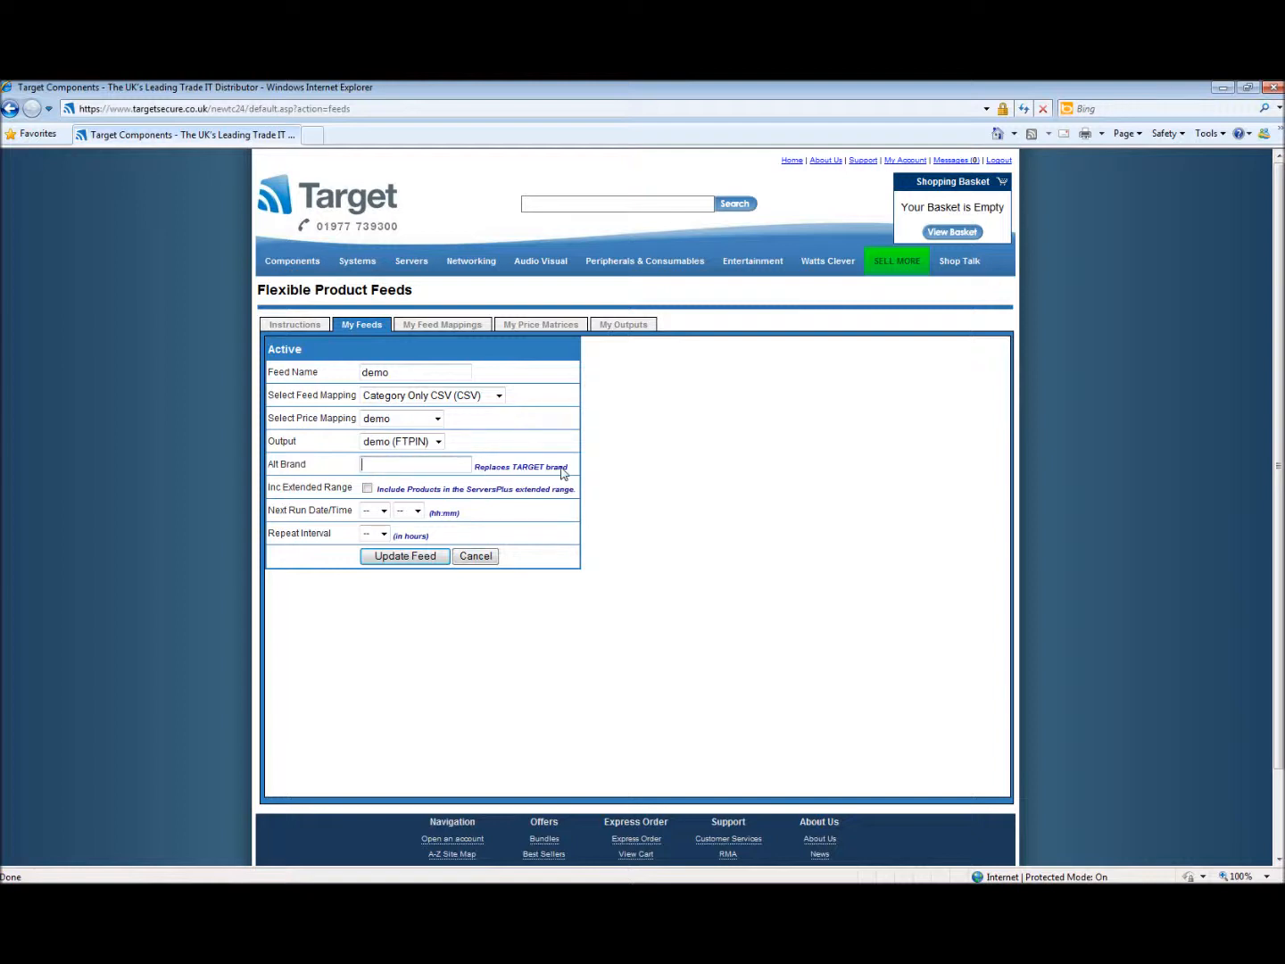
pyautogui.write('de')
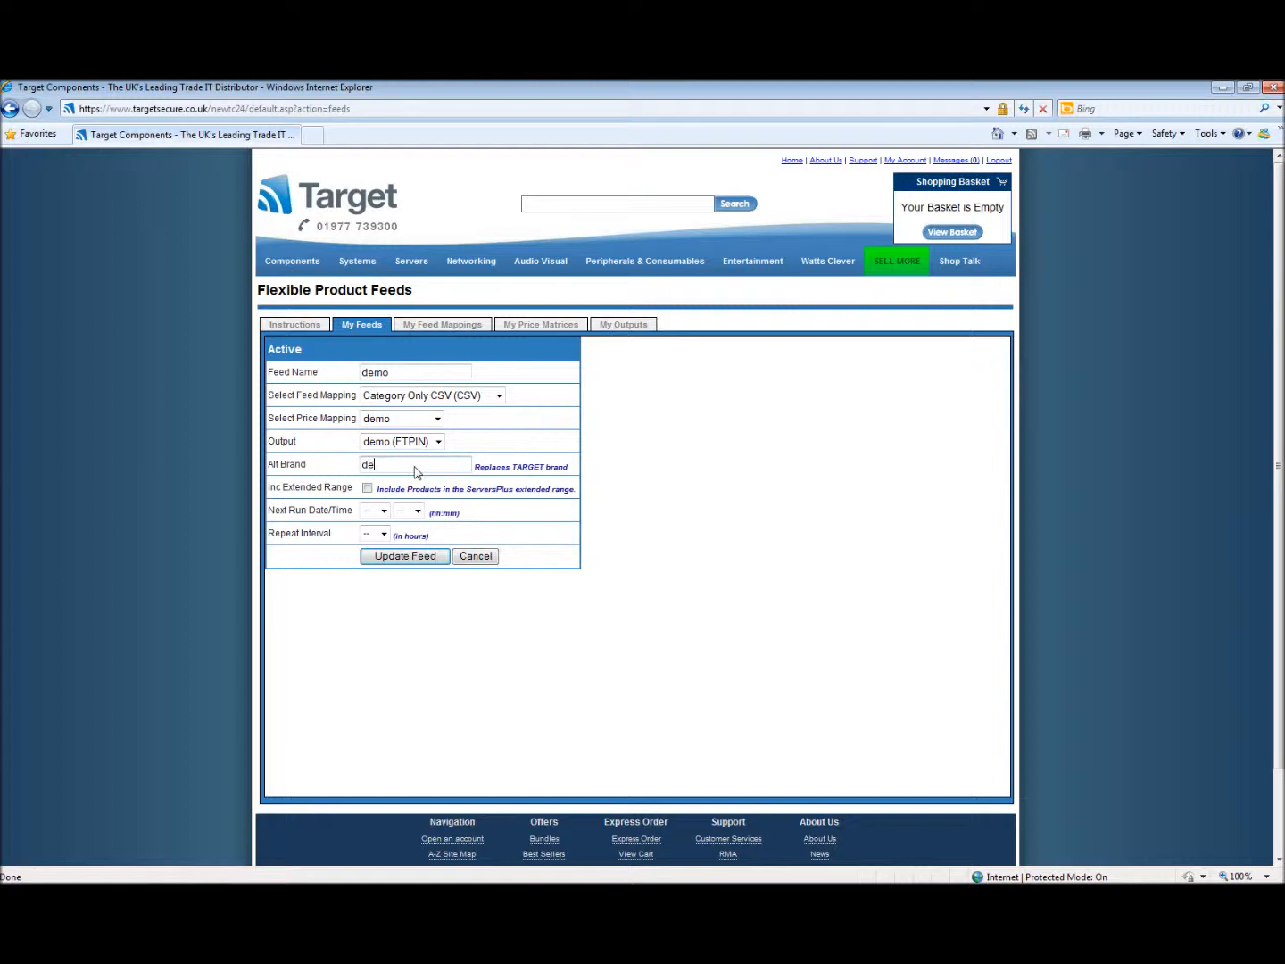
pyautogui.write('mo')
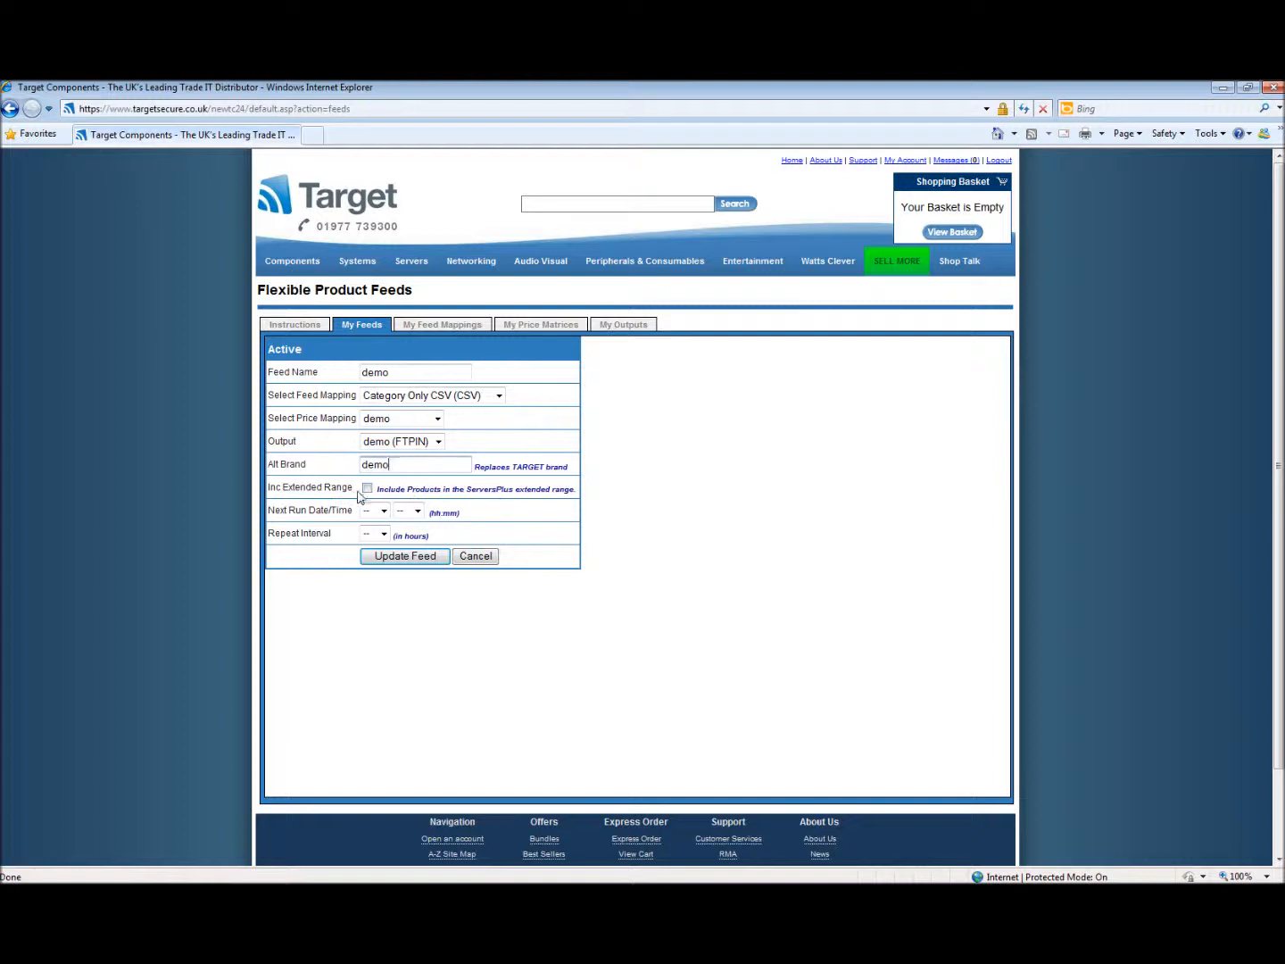
pyautogui.click(368, 488)
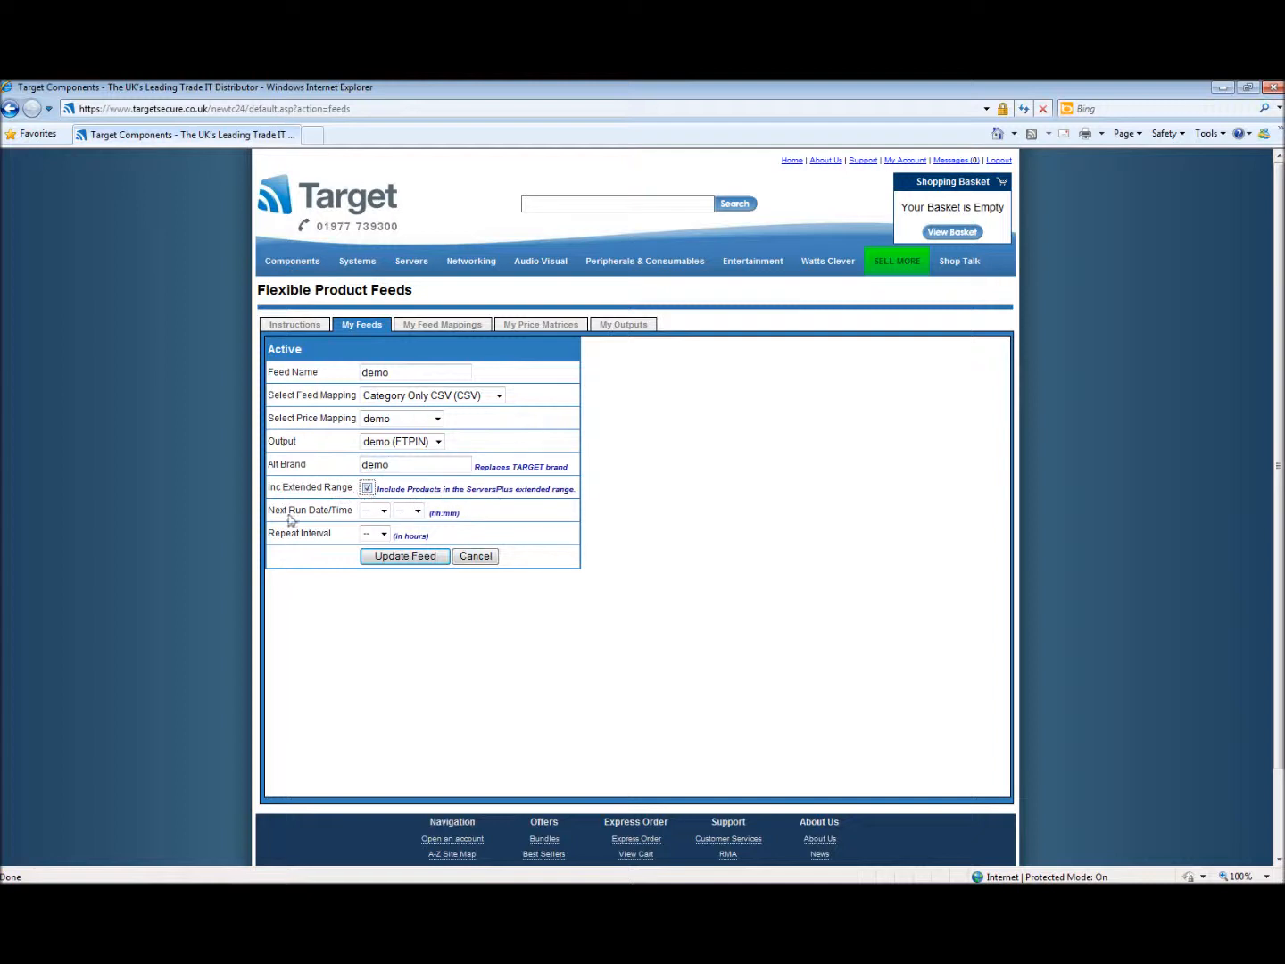
pyautogui.moveTo(336, 524)
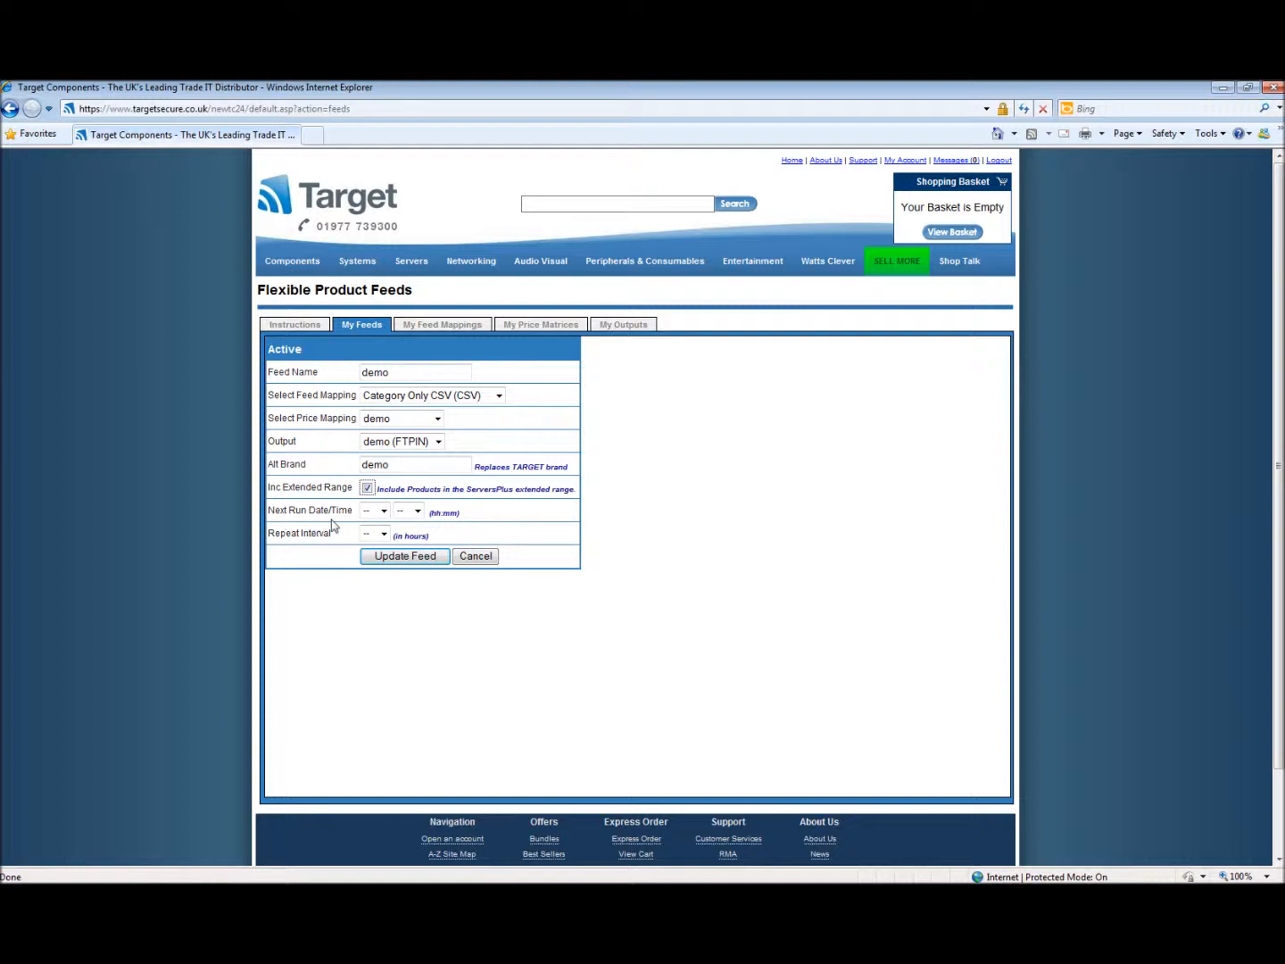
pyautogui.click(375, 511)
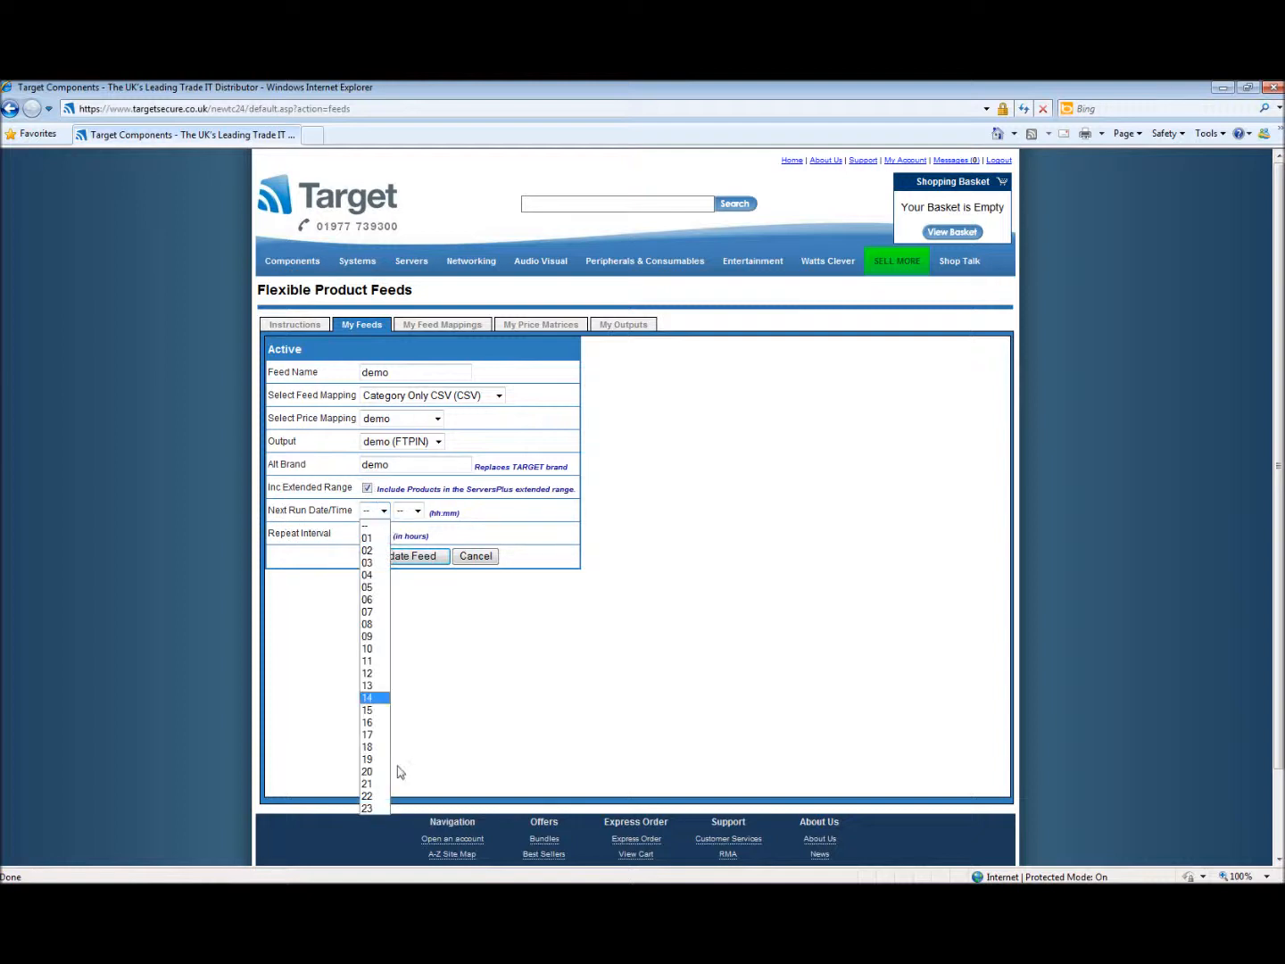
# Step: Schedule the next run hour at 23 and repeat interval 24 hours
pyautogui.click(368, 807)
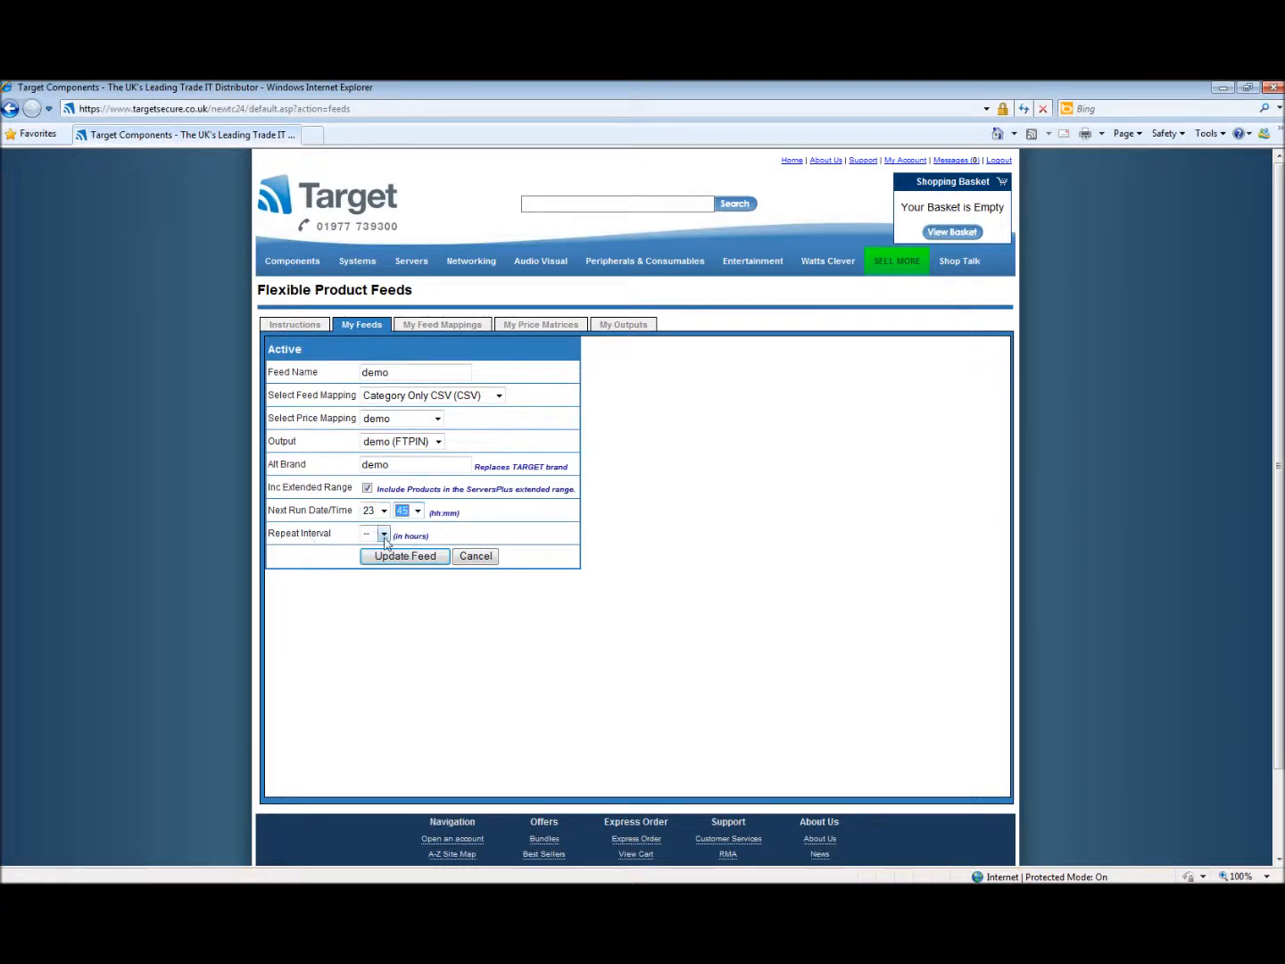
pyautogui.click(382, 532)
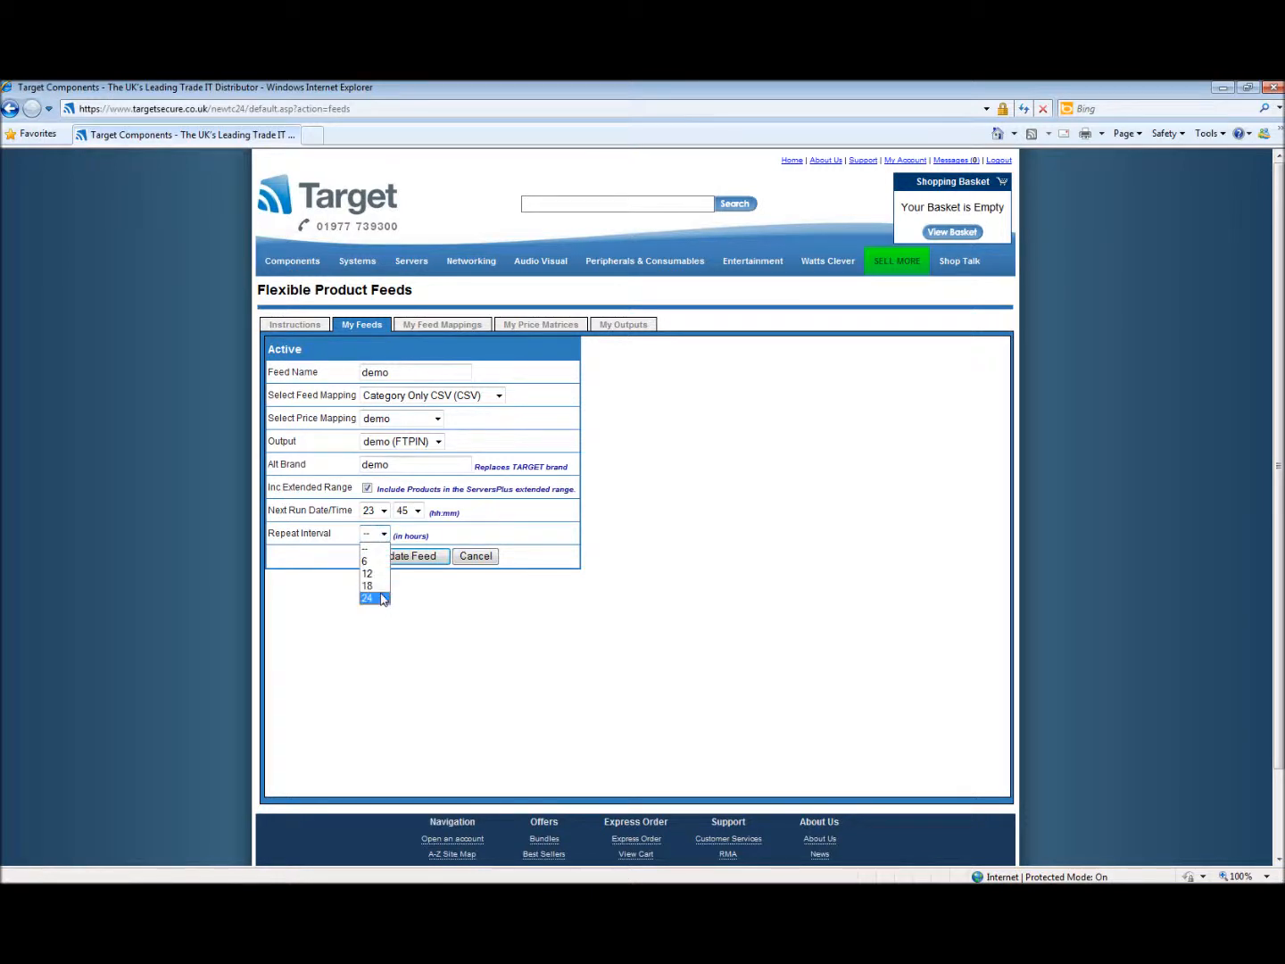
pyautogui.click(368, 596)
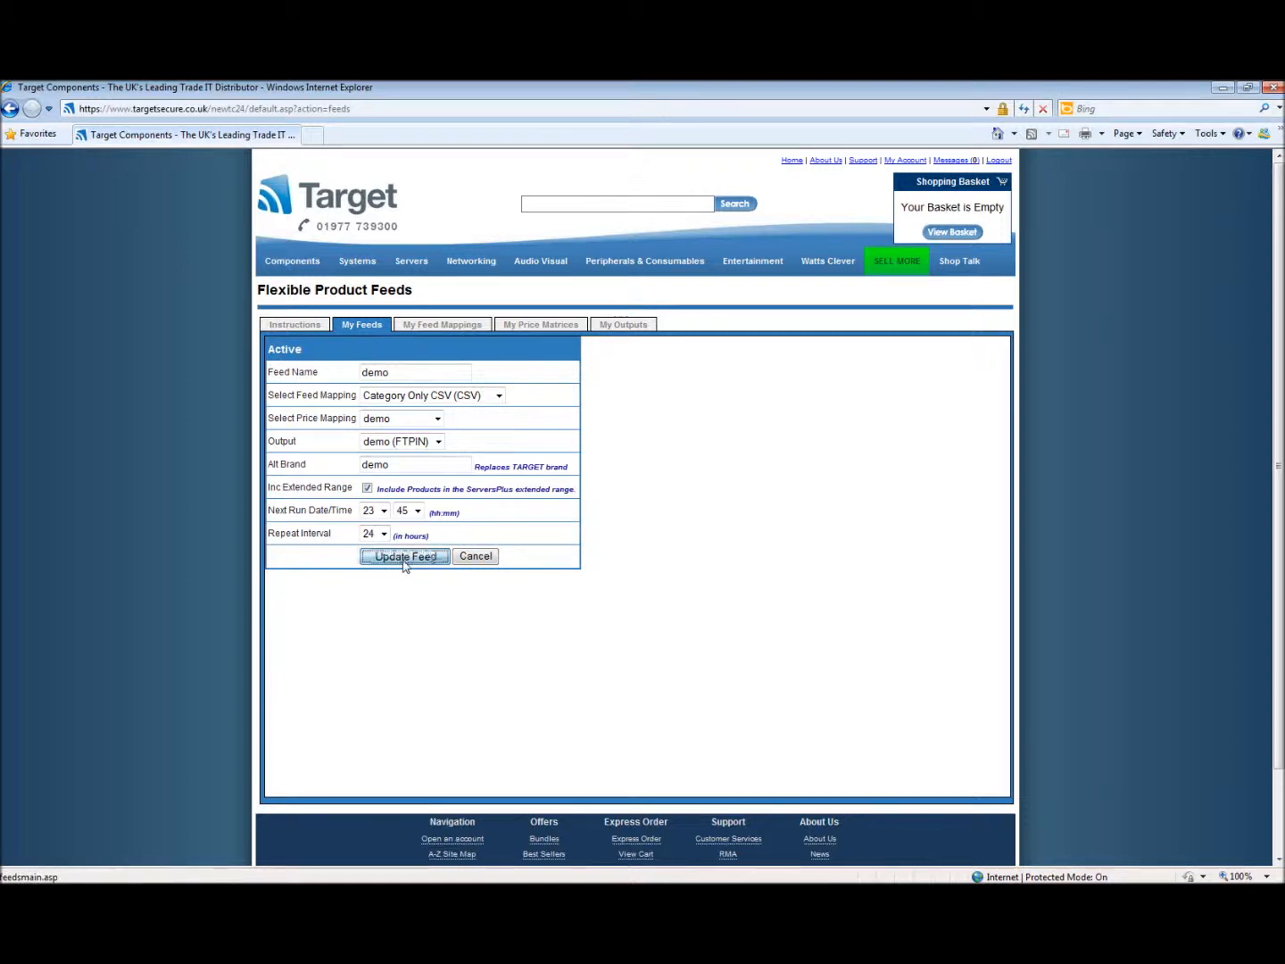
# Step: Update the demo feed, now listed with next run 29/07/2011 23:45 and 24-hour interval
pyautogui.click(403, 557)
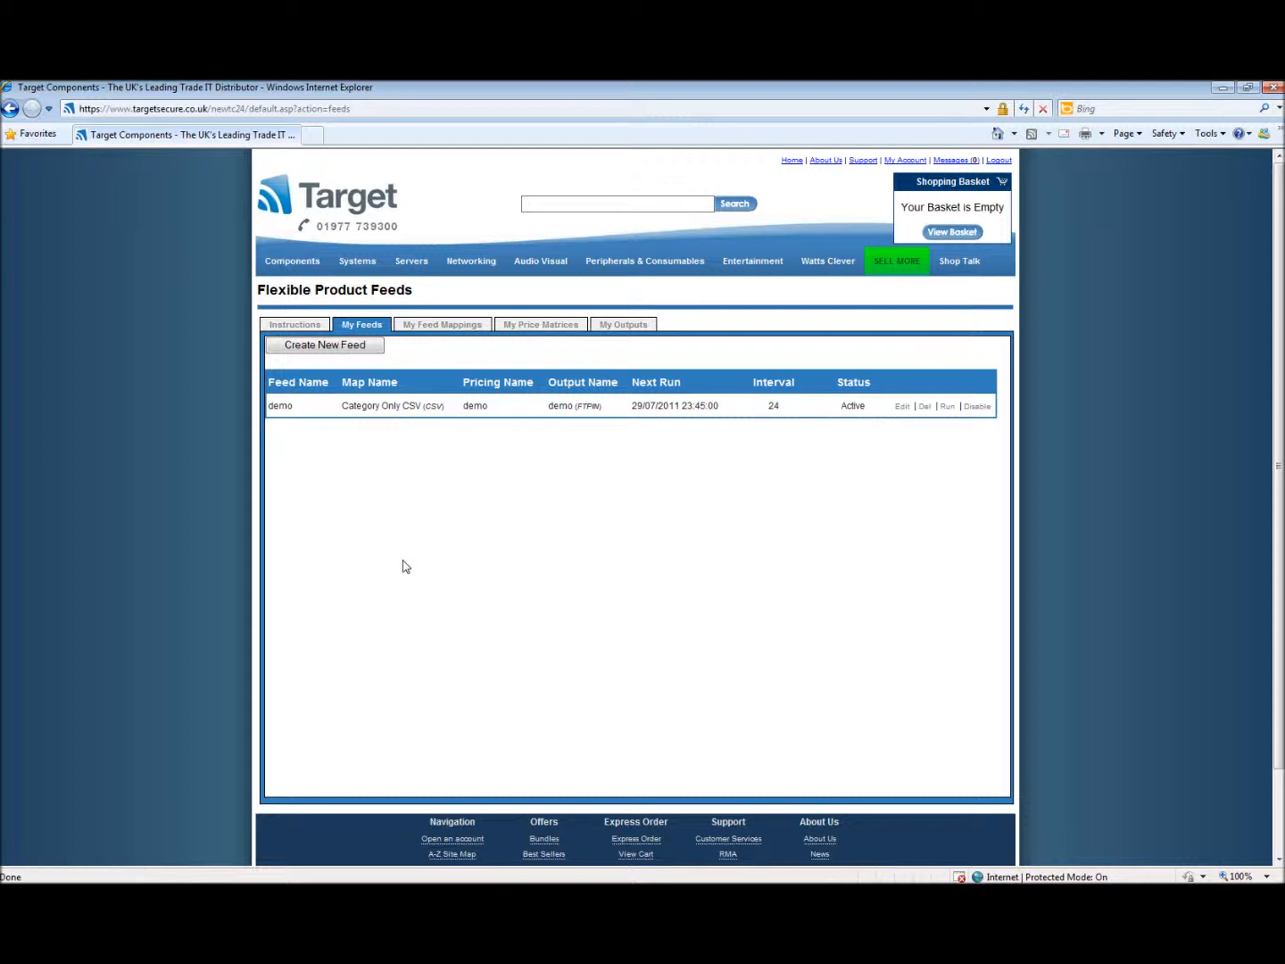
pyautogui.moveTo(414, 485)
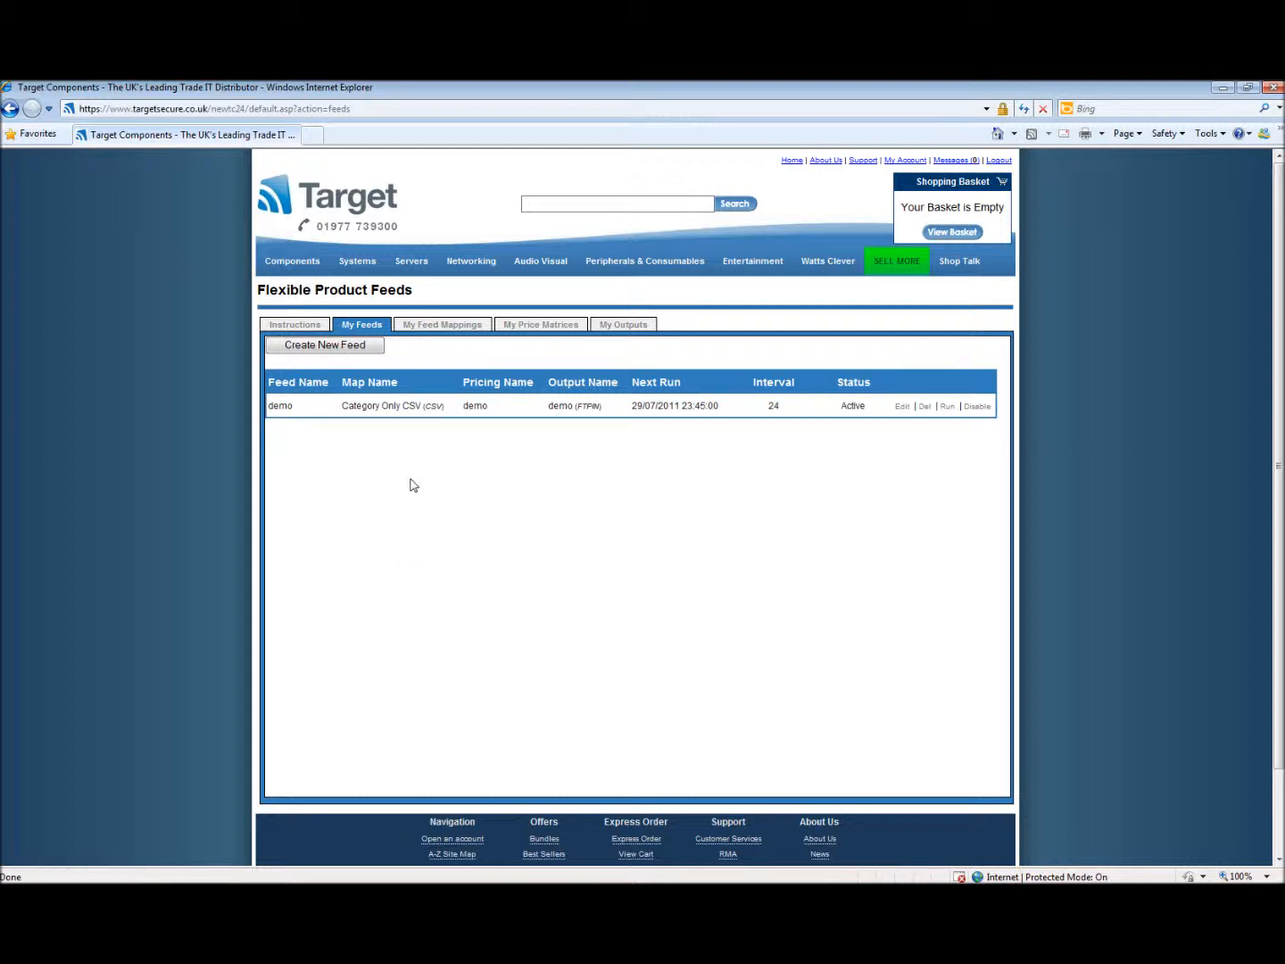